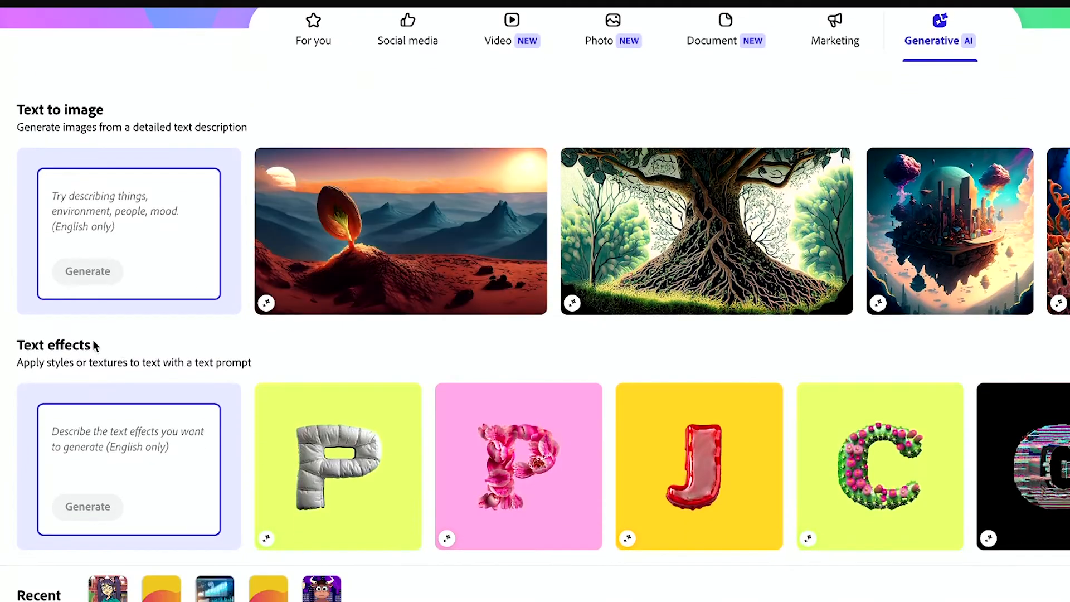
mouse_move(68, 370)
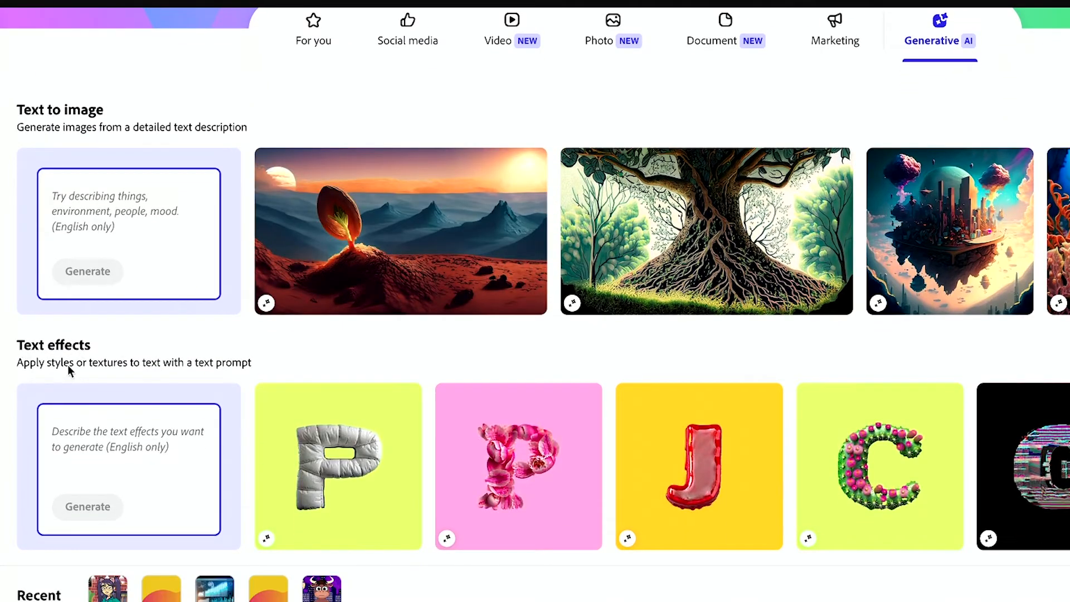
mouse_move(100, 371)
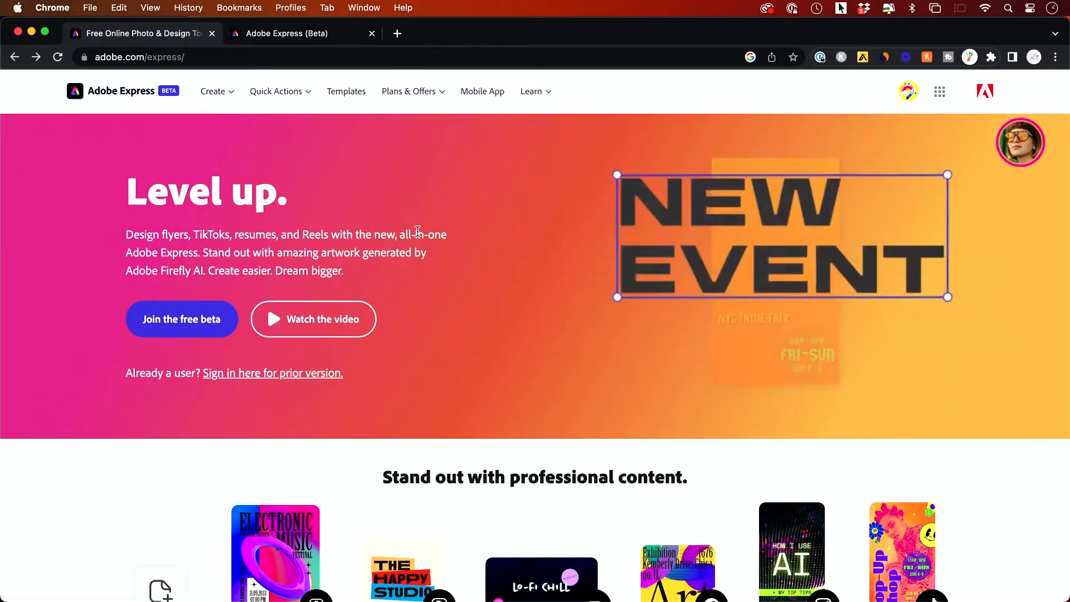
Step: Open the Adobe Express beta and browse its Generative AI text-to-image and text effects samples
scroll("down", 3)
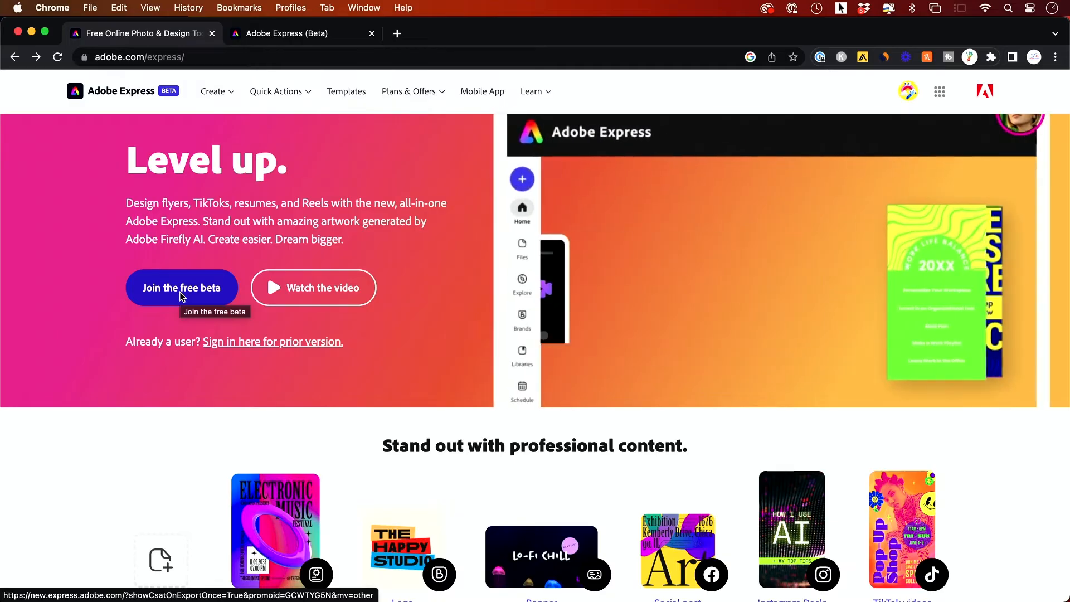
left_click(182, 287)
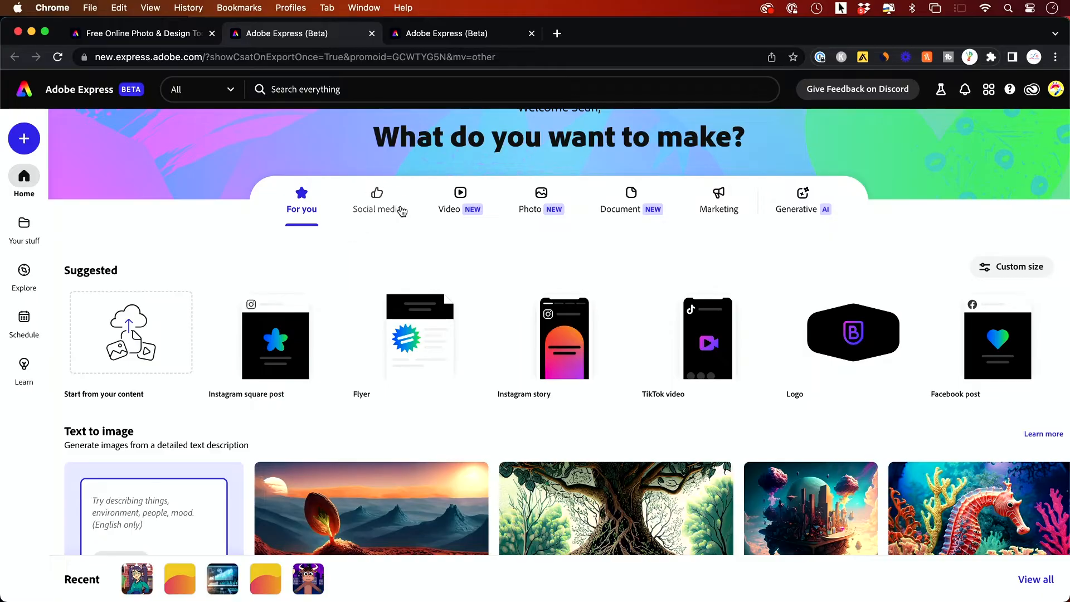
mouse_move(480, 220)
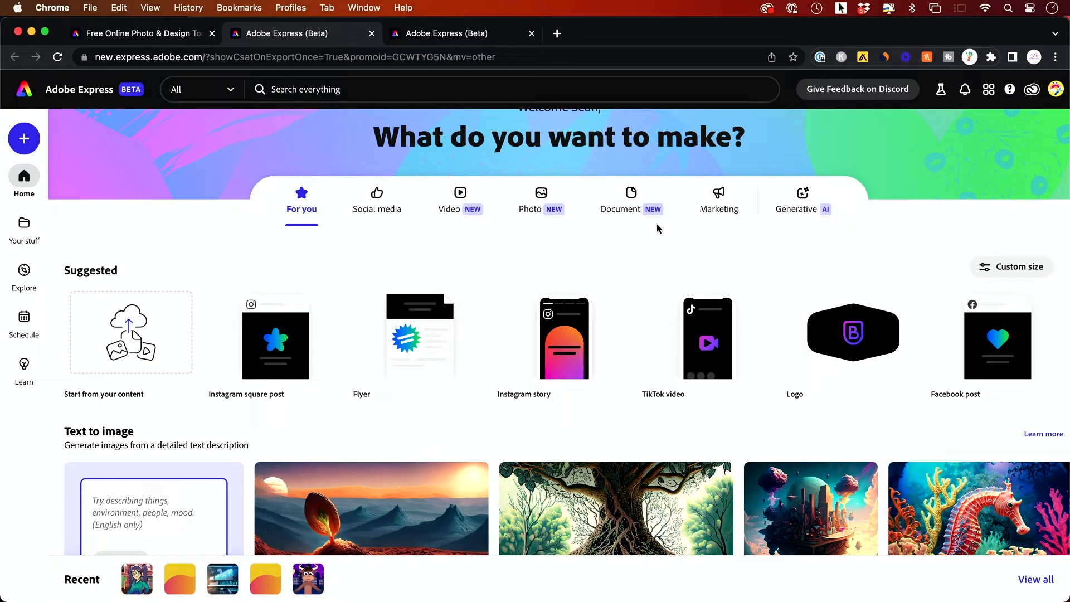
mouse_move(803, 210)
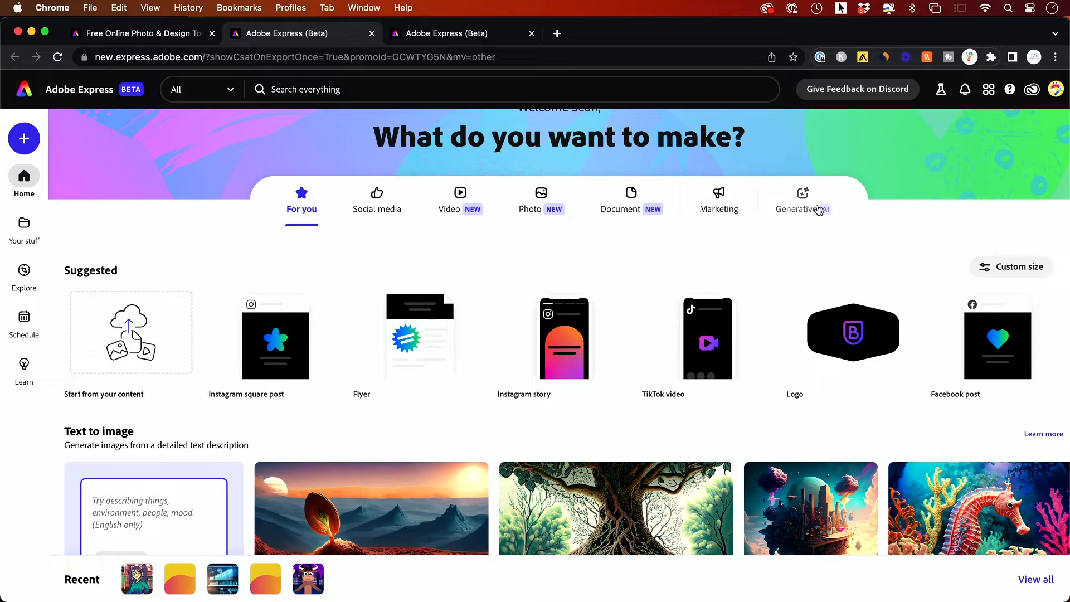
mouse_move(808, 202)
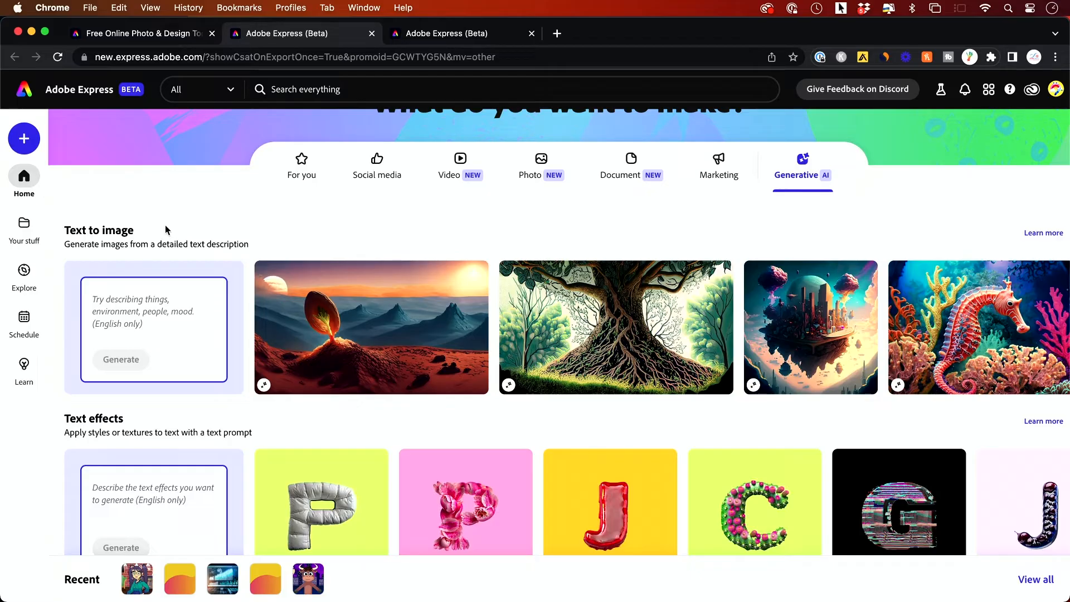
mouse_move(176, 233)
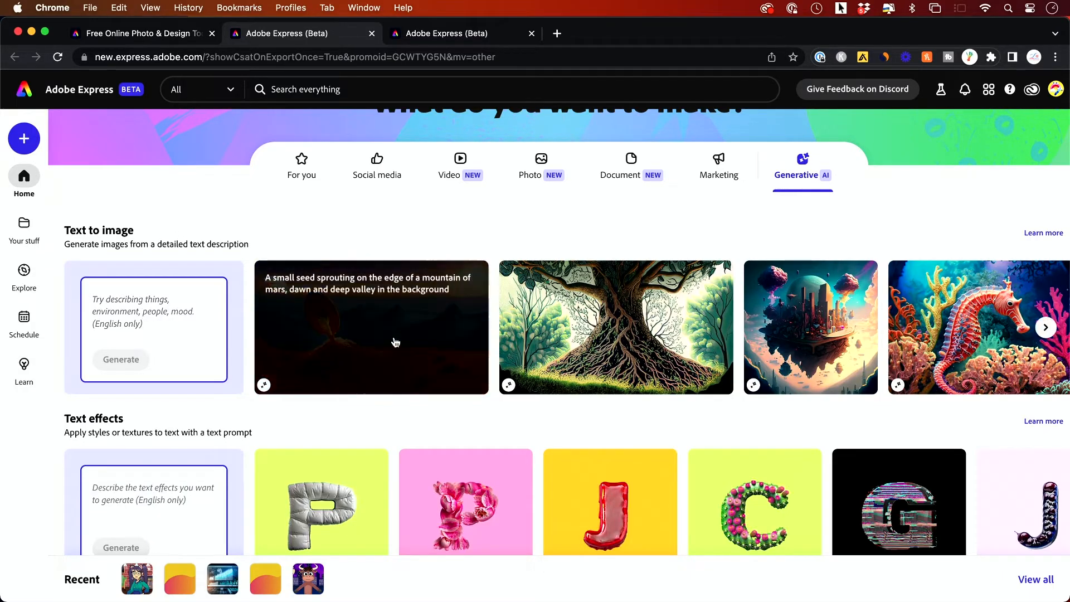
scroll("down", 3)
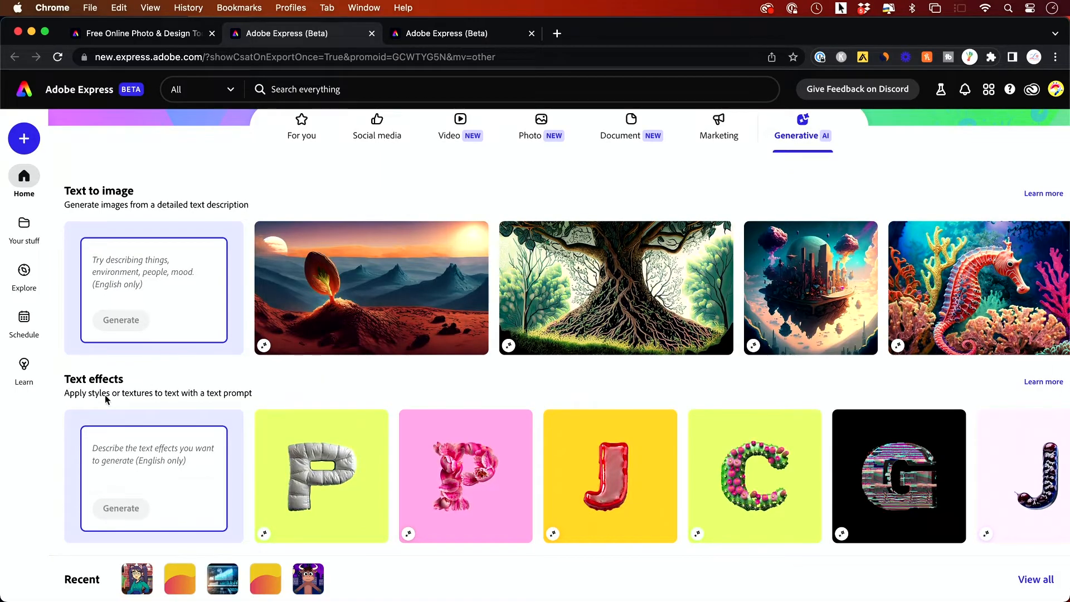
mouse_move(183, 404)
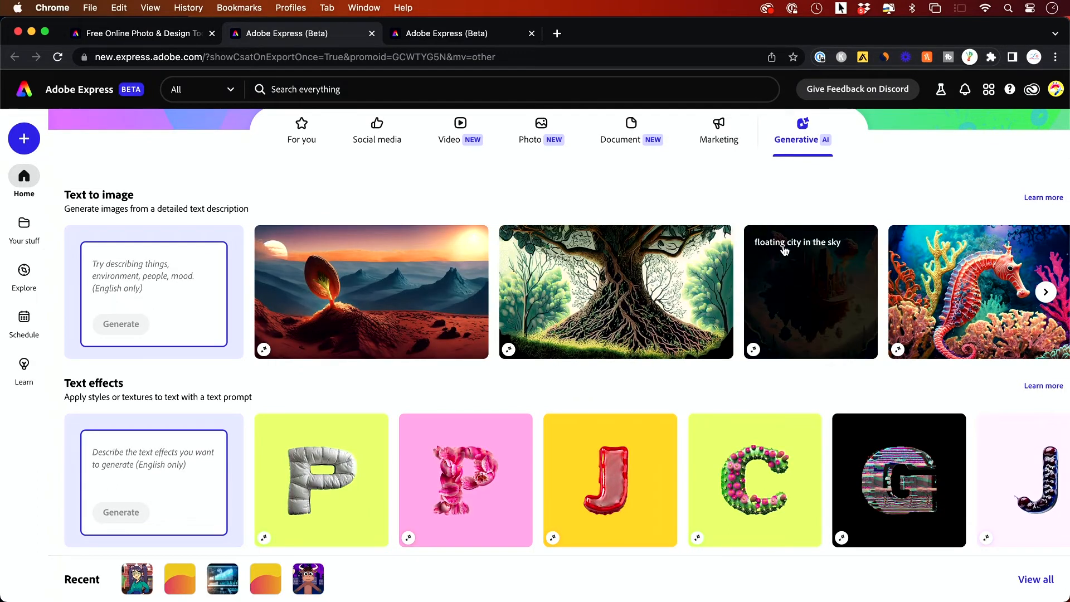
Step: Start from the 'floating city in the sky' sample and set its content type to Photo
left_click(810, 292)
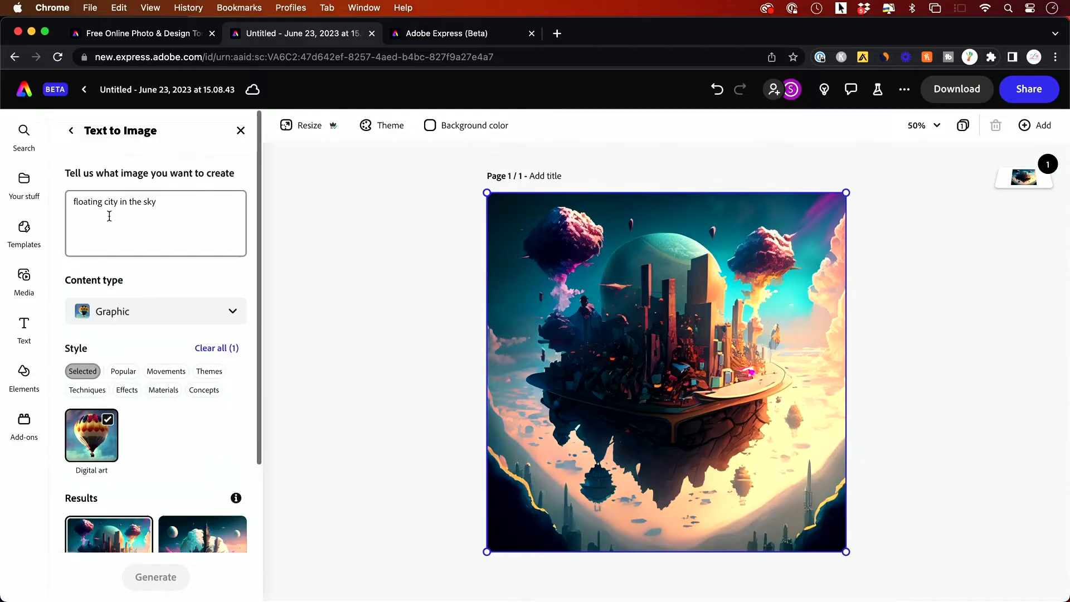
scroll("down", 3)
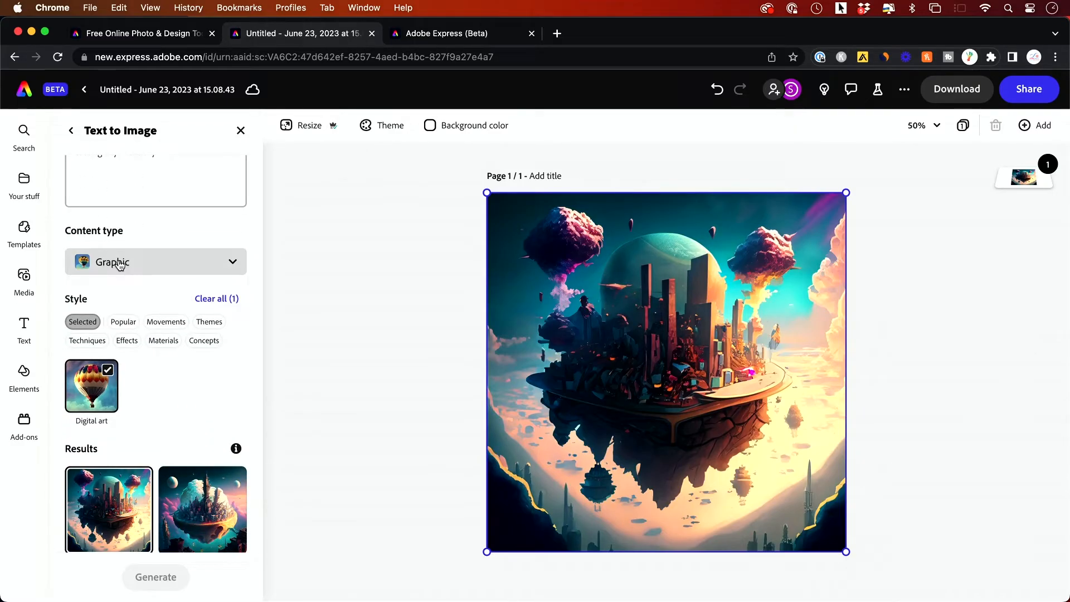
left_click(155, 262)
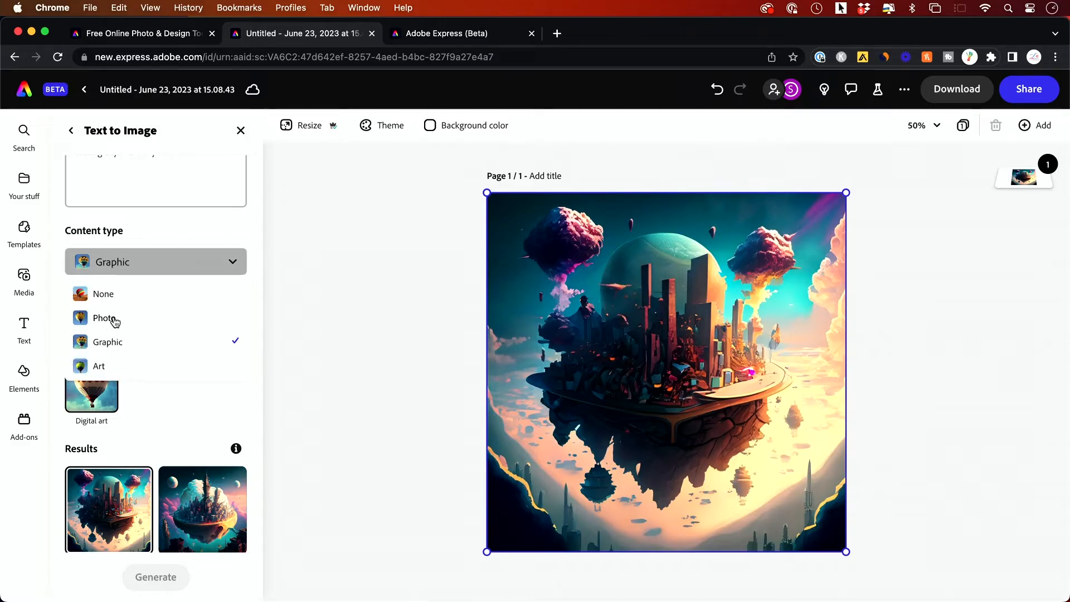
left_click(104, 318)
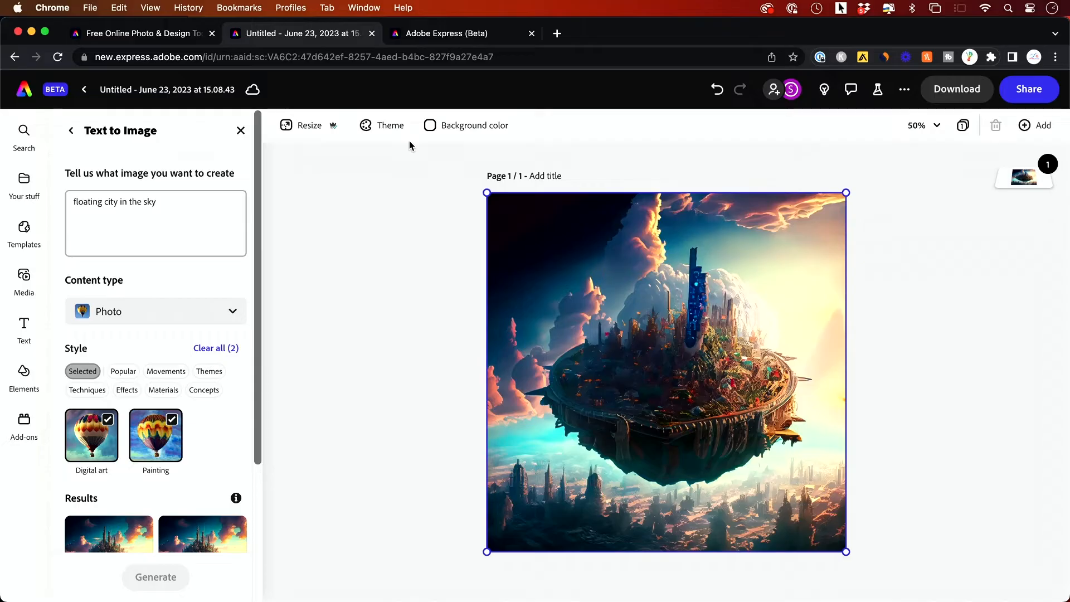
mouse_move(24, 331)
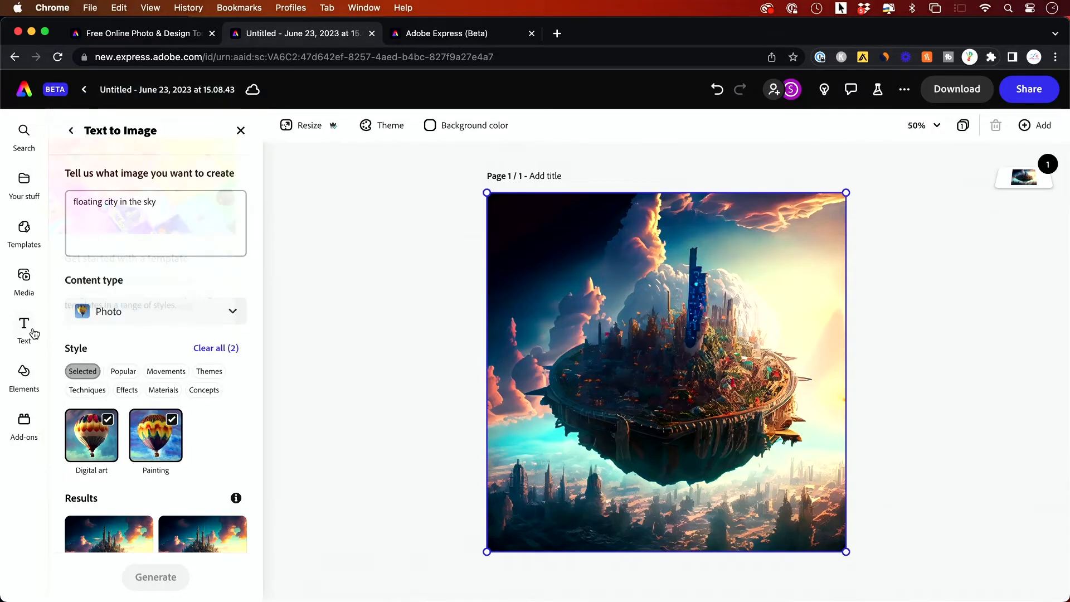
Step: Browse the generated Text effects and the design Elements panels
left_click(24, 326)
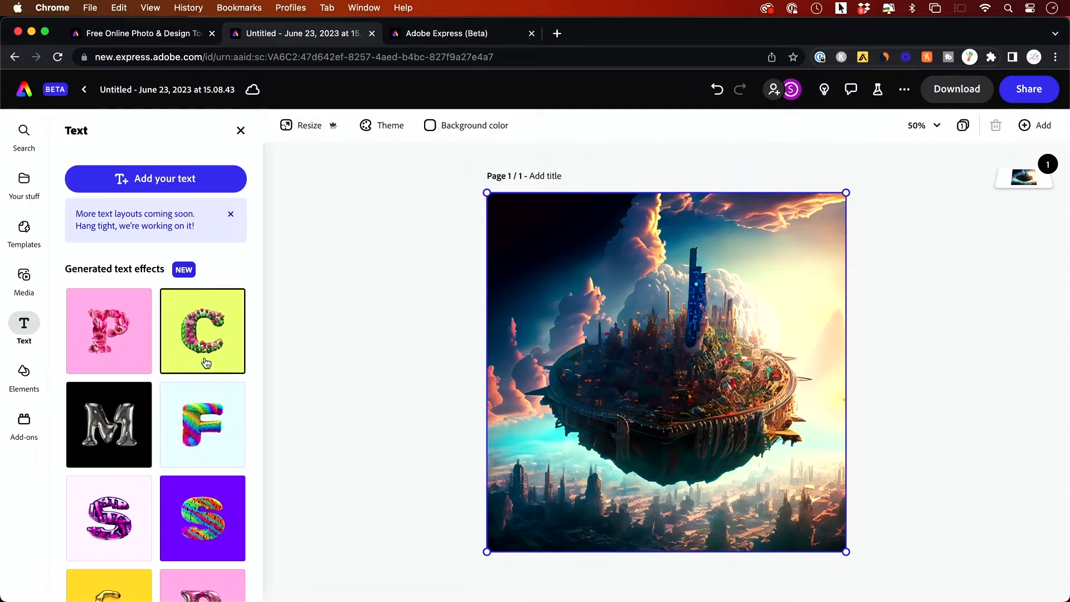
left_click(24, 372)
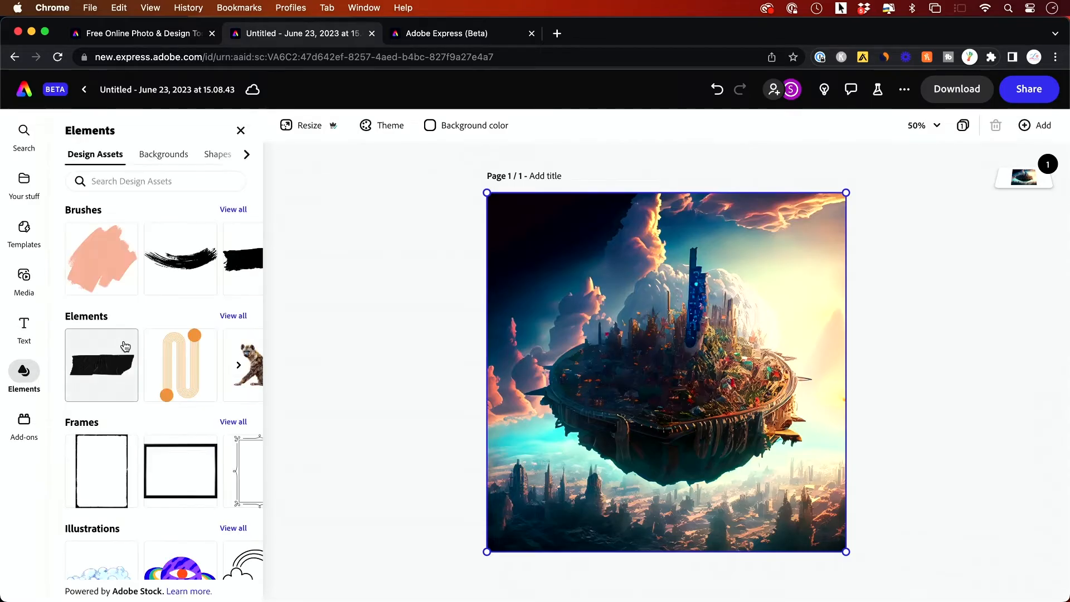
scroll("down", 3)
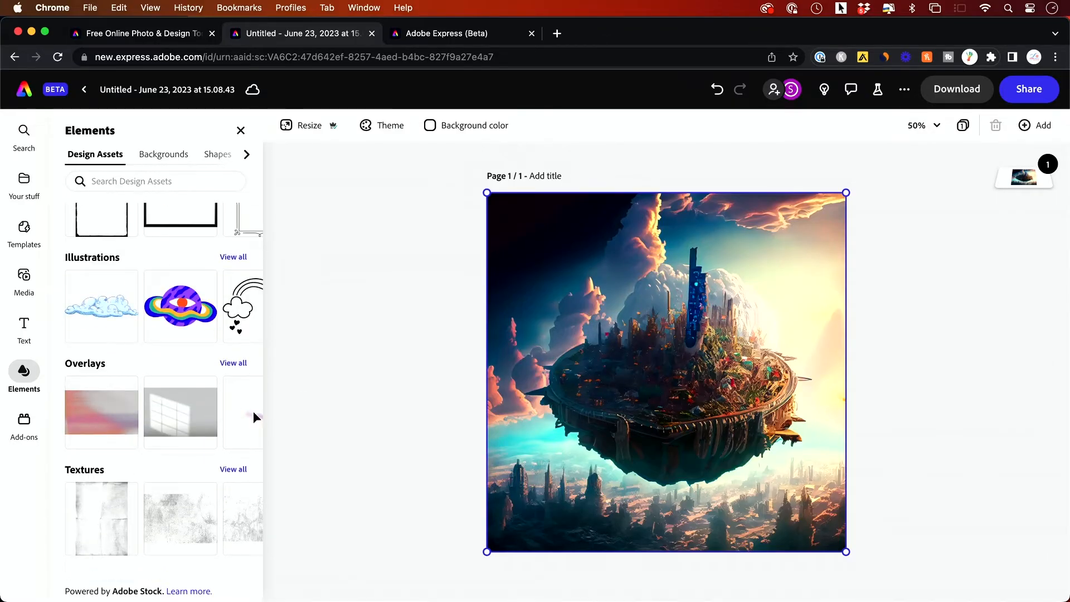
mouse_move(24, 276)
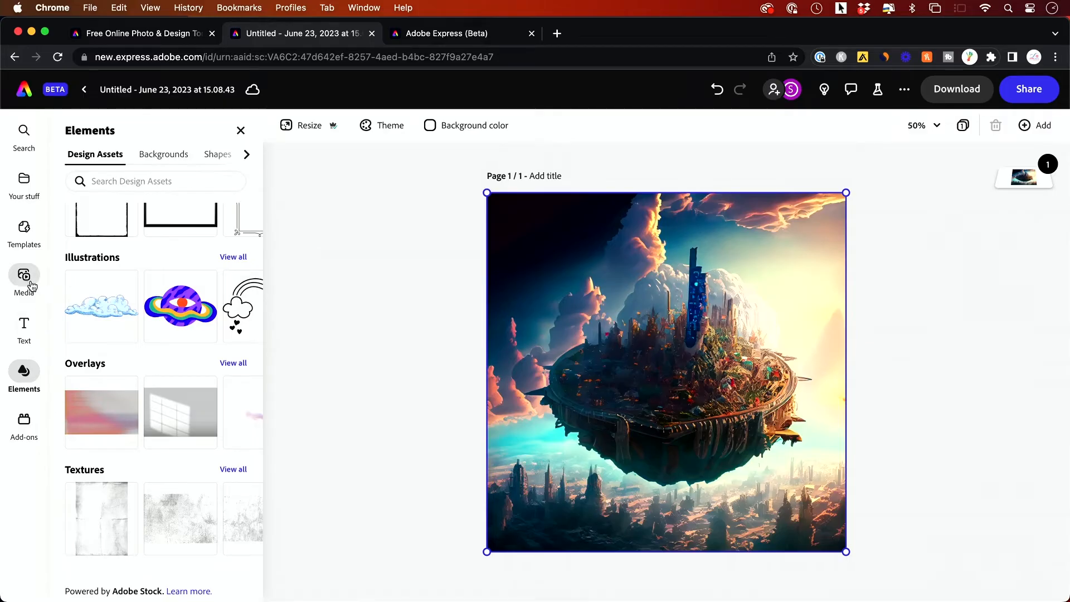
Step: Open the stock Media library, look at Audio tracks, and return to Photos
left_click(23, 280)
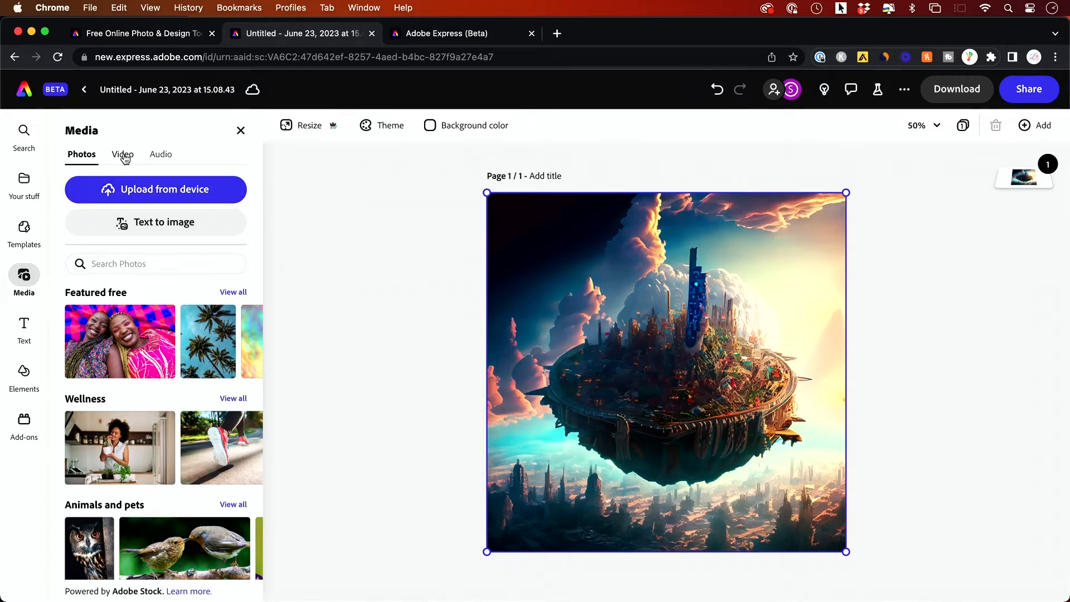
left_click(160, 154)
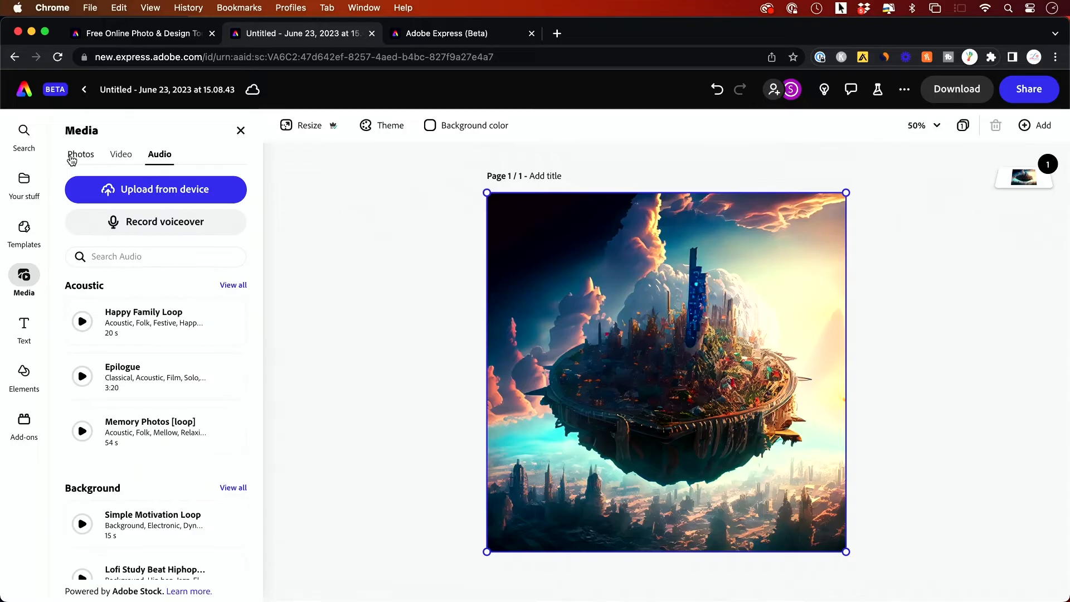
left_click(80, 154)
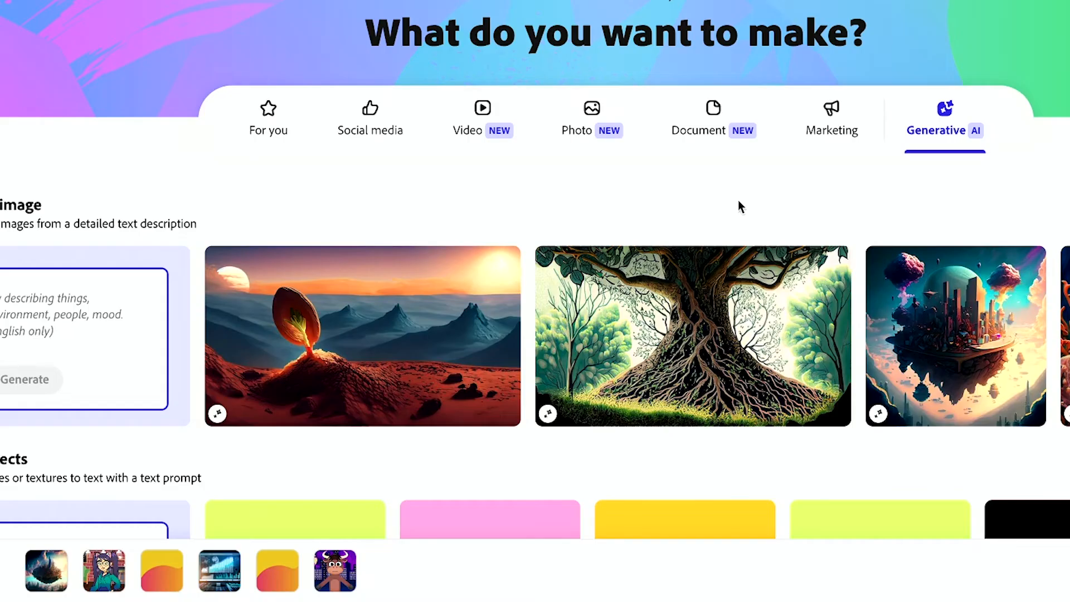
mouse_move(711, 204)
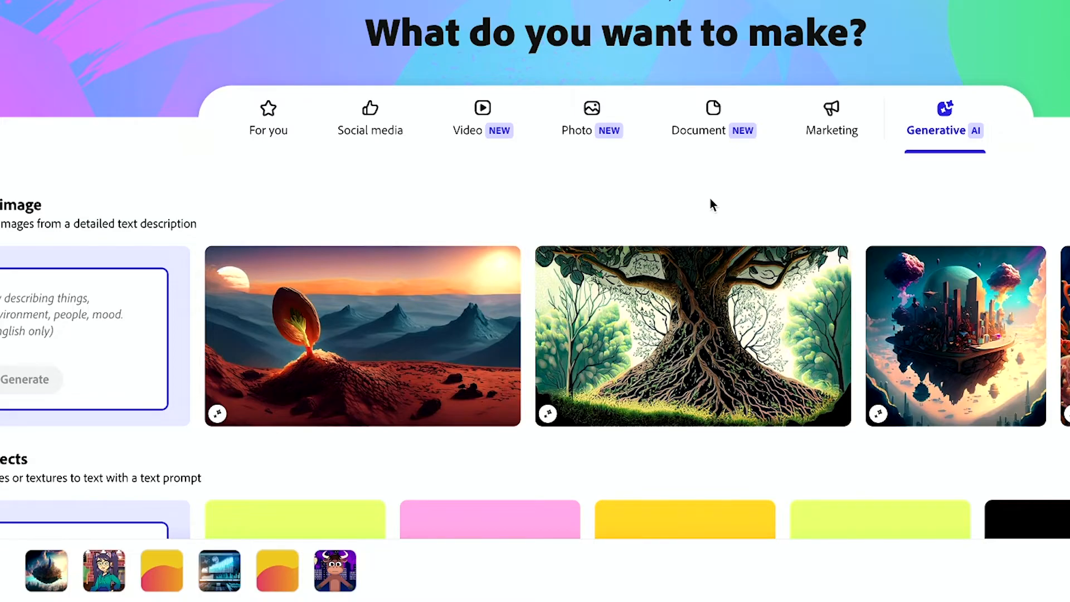
Step: Switch the home page to Social media formats such as Instagram square posts
left_click(370, 116)
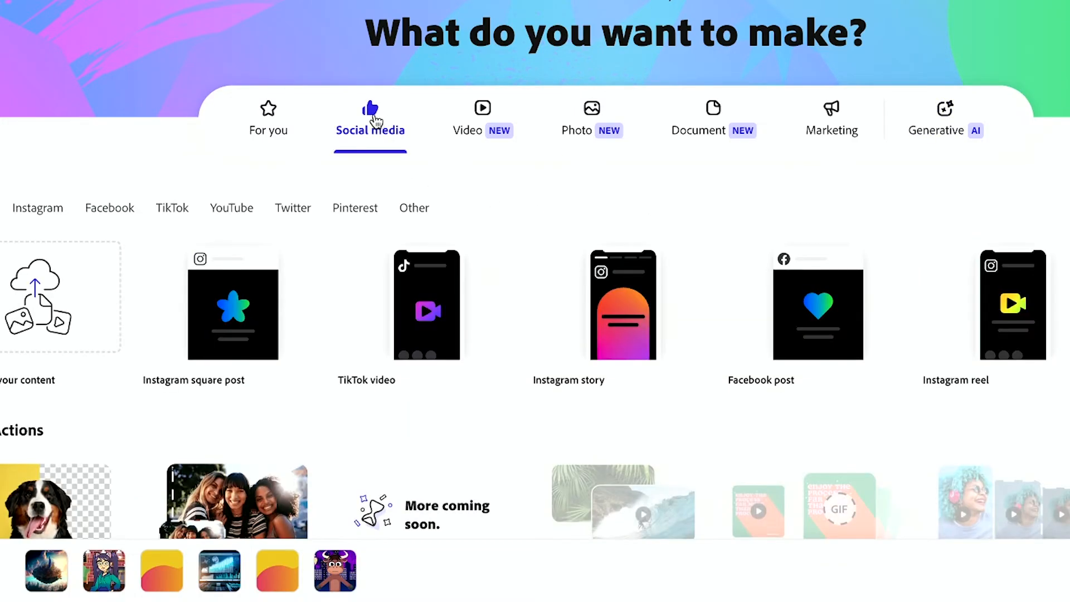
mouse_move(438, 197)
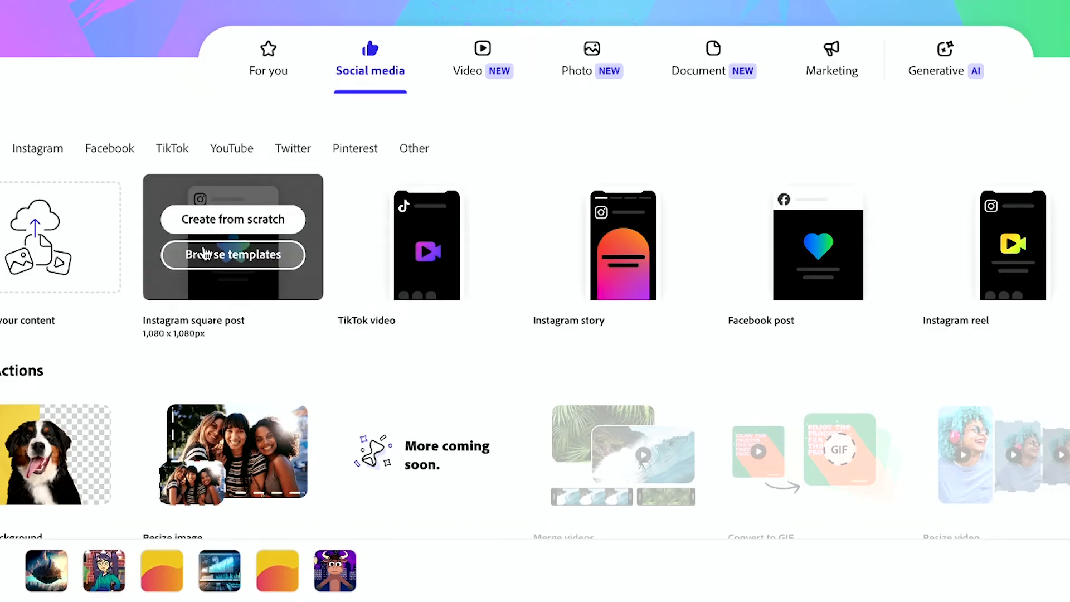
mouse_move(239, 332)
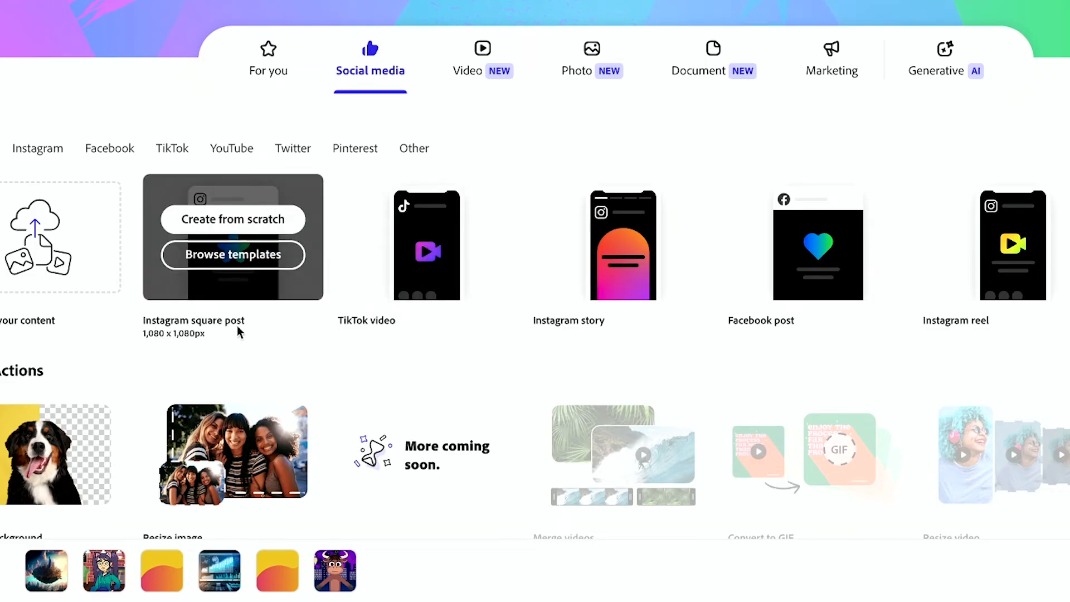
mouse_move(255, 220)
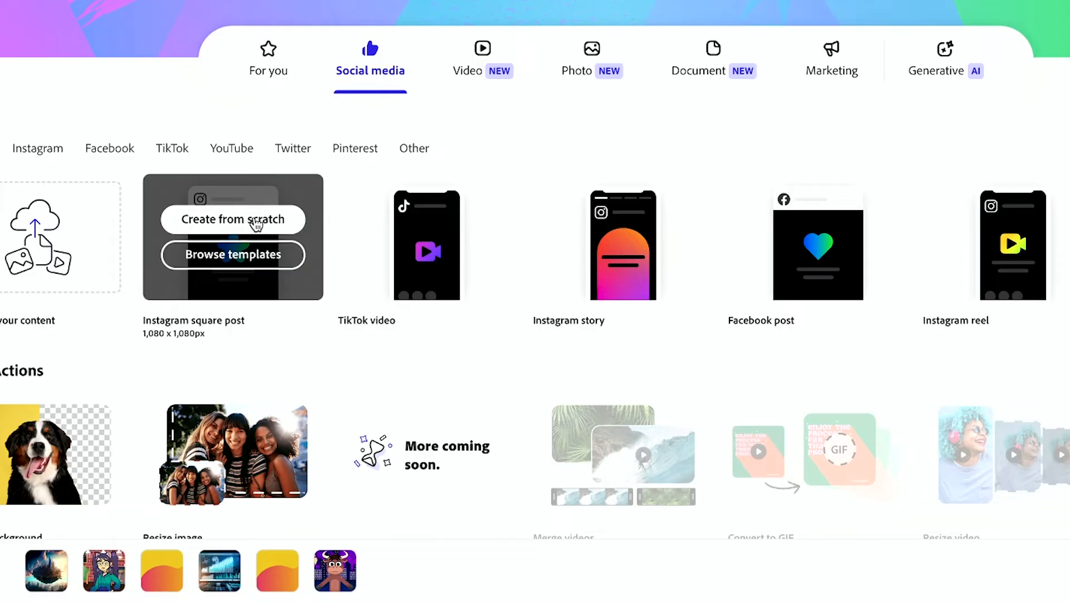
mouse_move(249, 236)
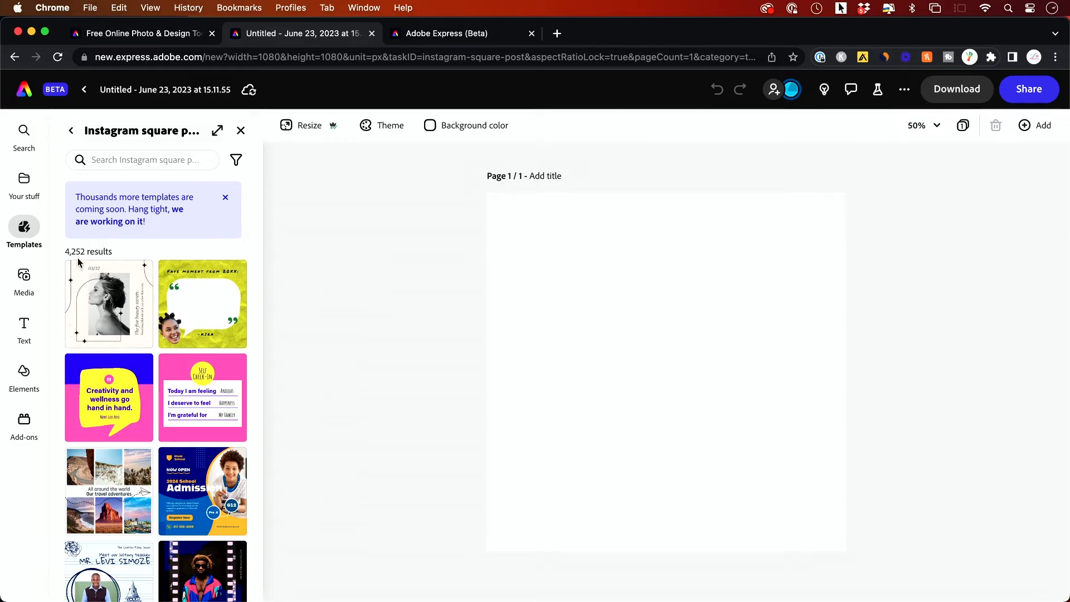
Step: Search templates for 'coming soon' and apply the blue Coming Soon template
scroll("down", 3)
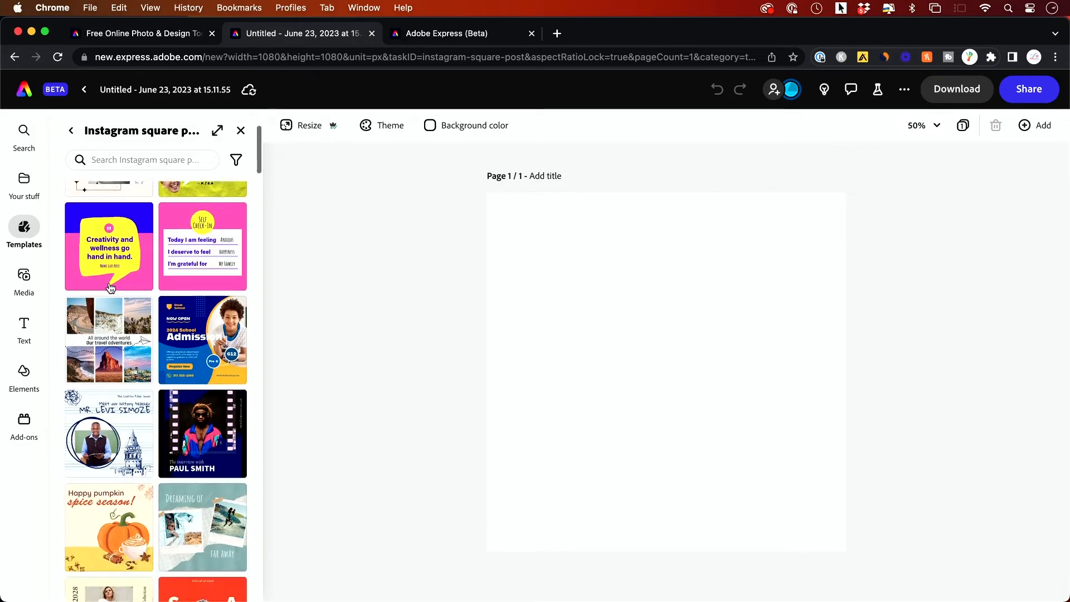
type("cm")
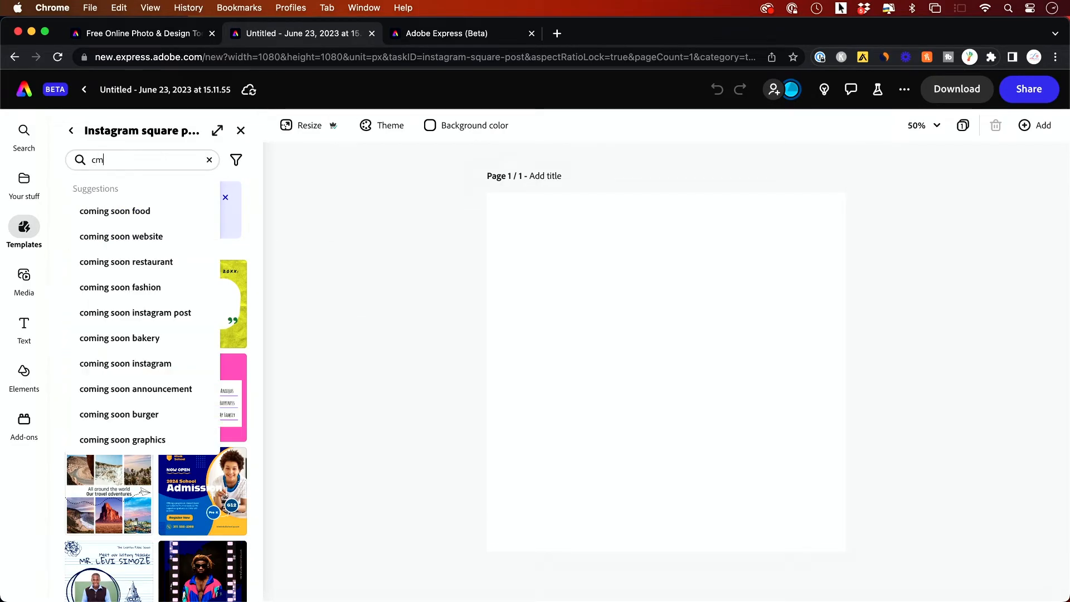
type("omo")
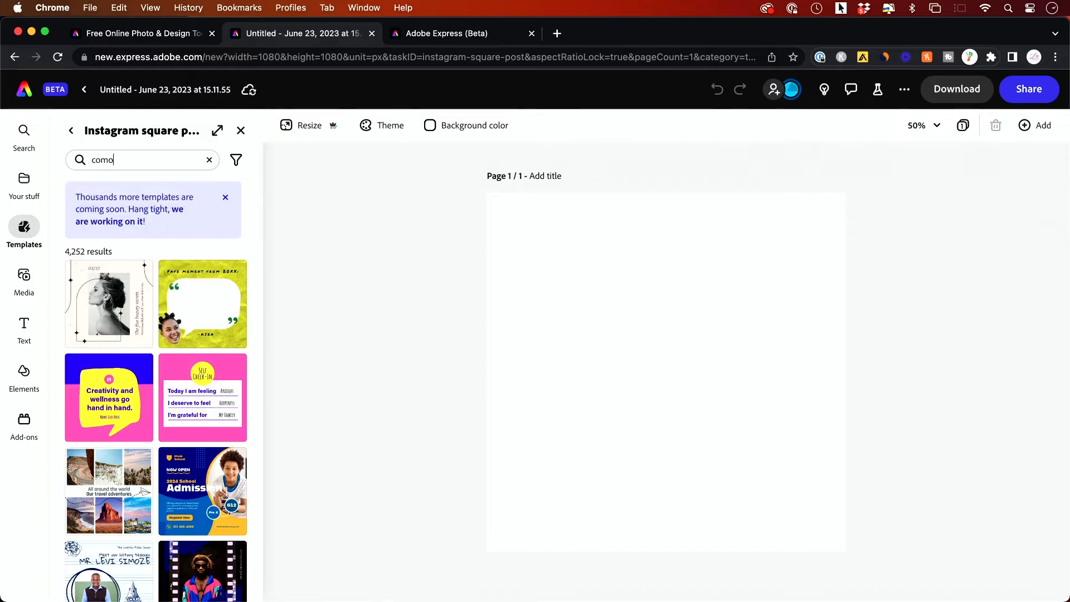
type("coming soon")
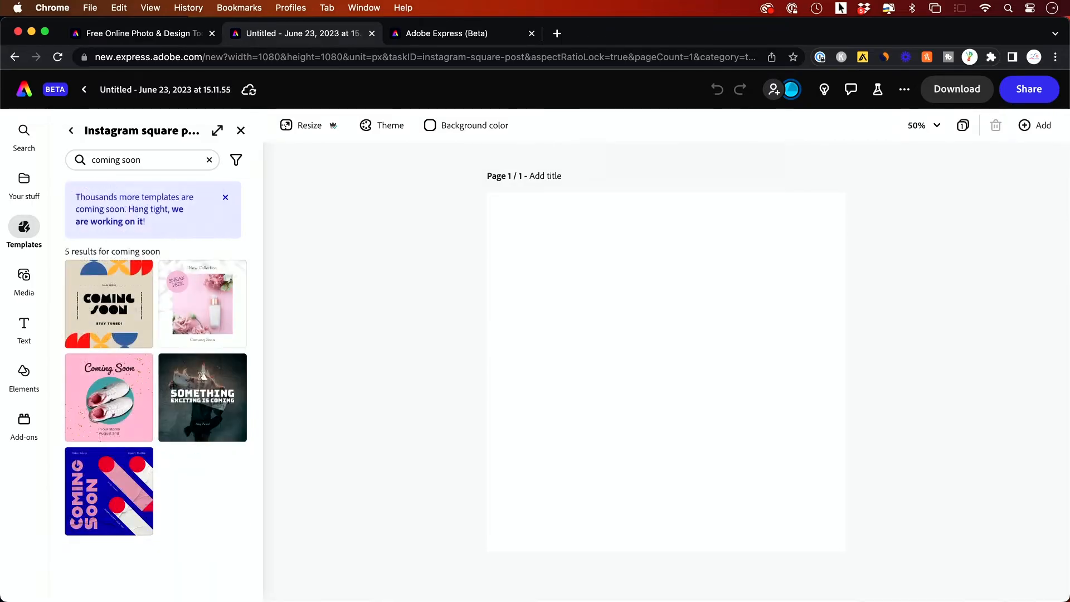
mouse_move(226, 439)
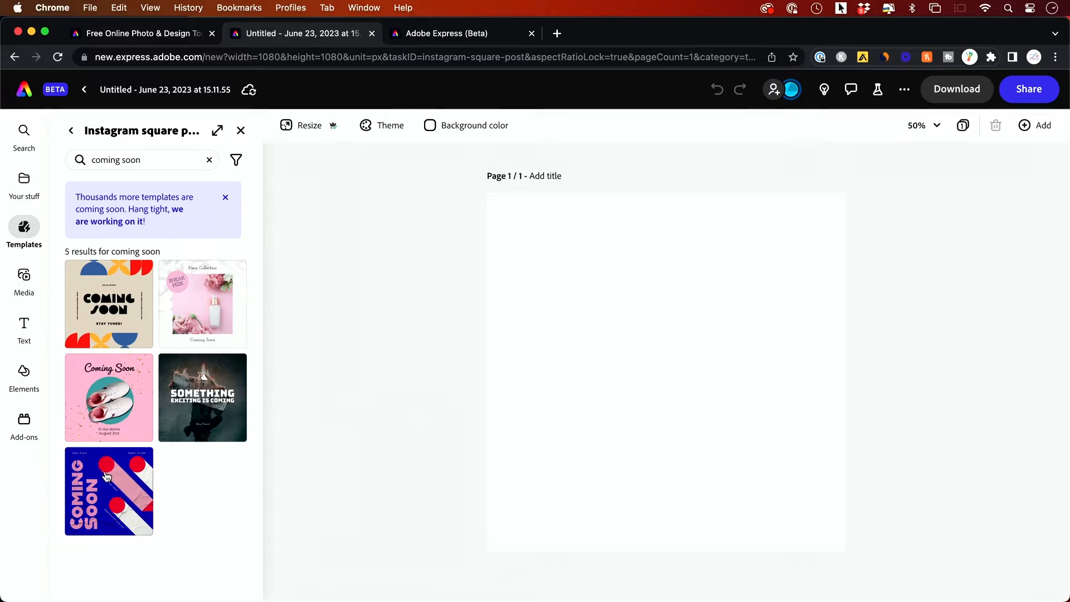
left_click(108, 490)
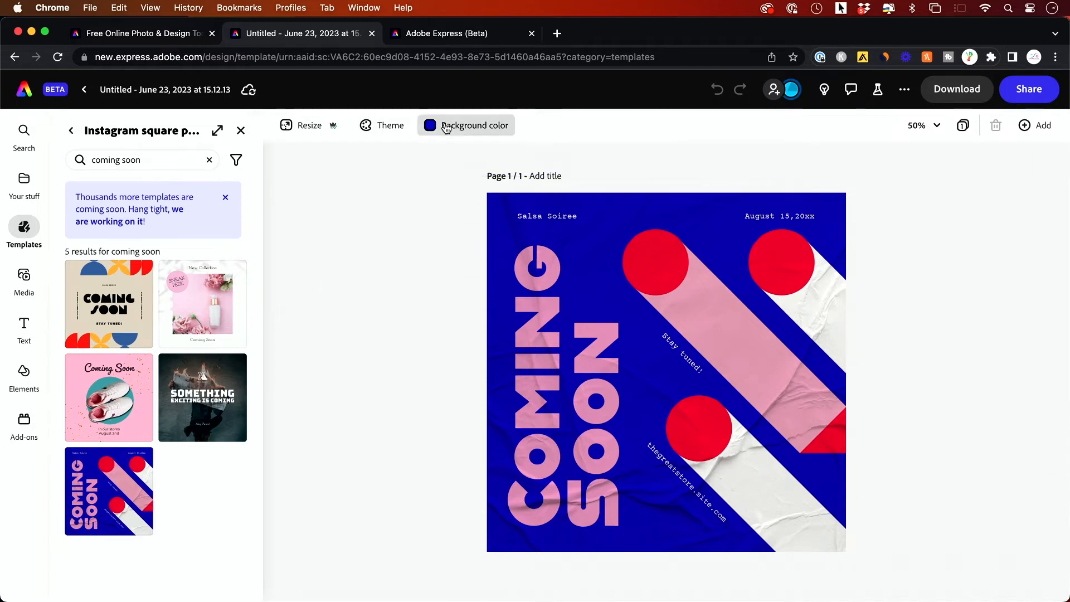
Step: Change the post background to a lighter blue swatch
left_click(466, 125)
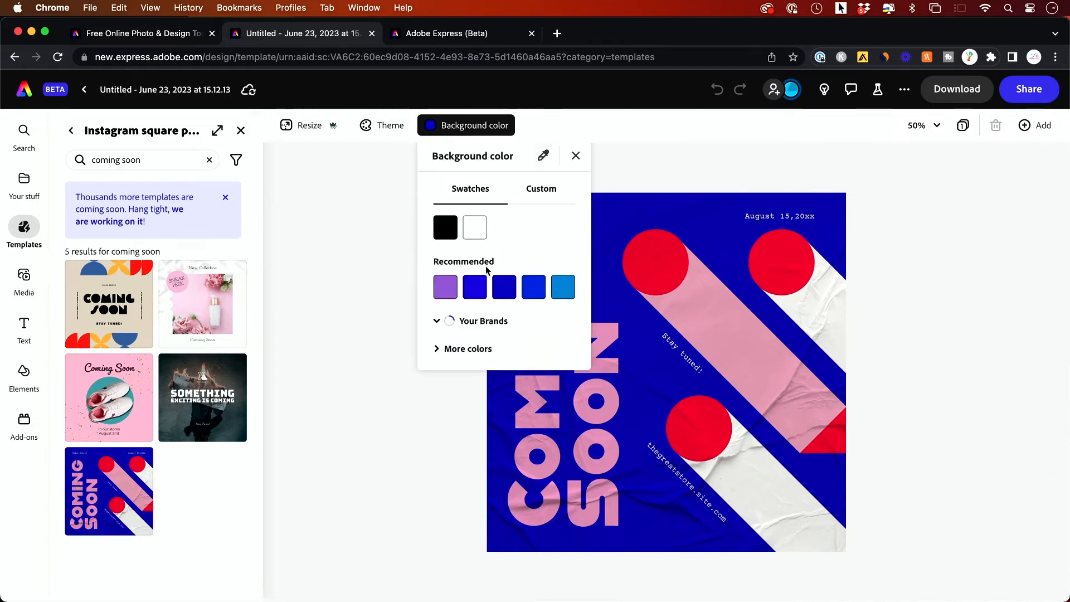
left_click(562, 287)
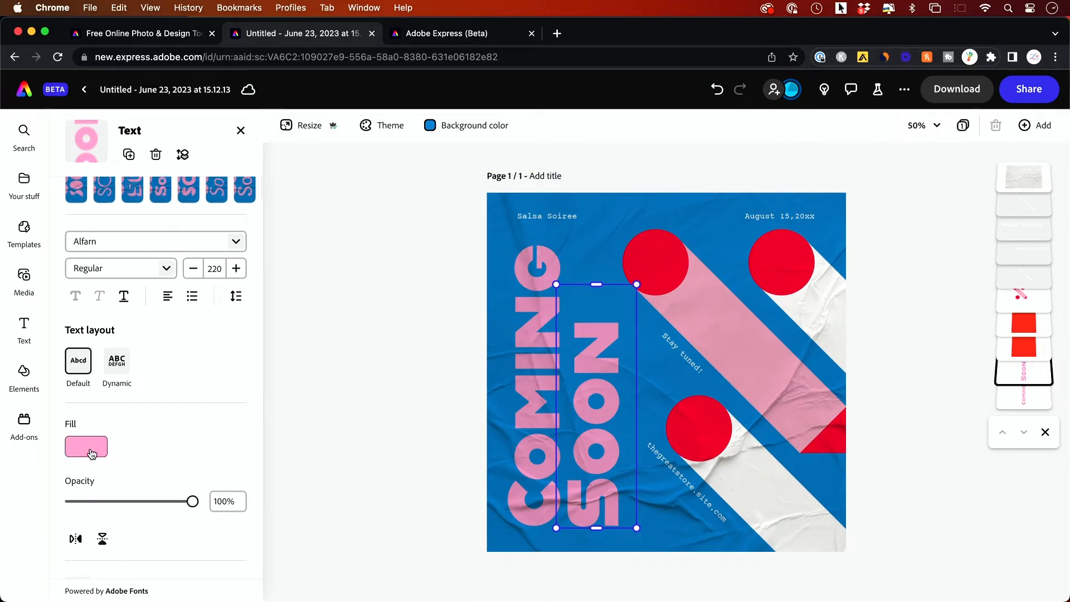
Step: Color the SOON text white, then bring up the COMING text's fill colours
left_click(86, 447)
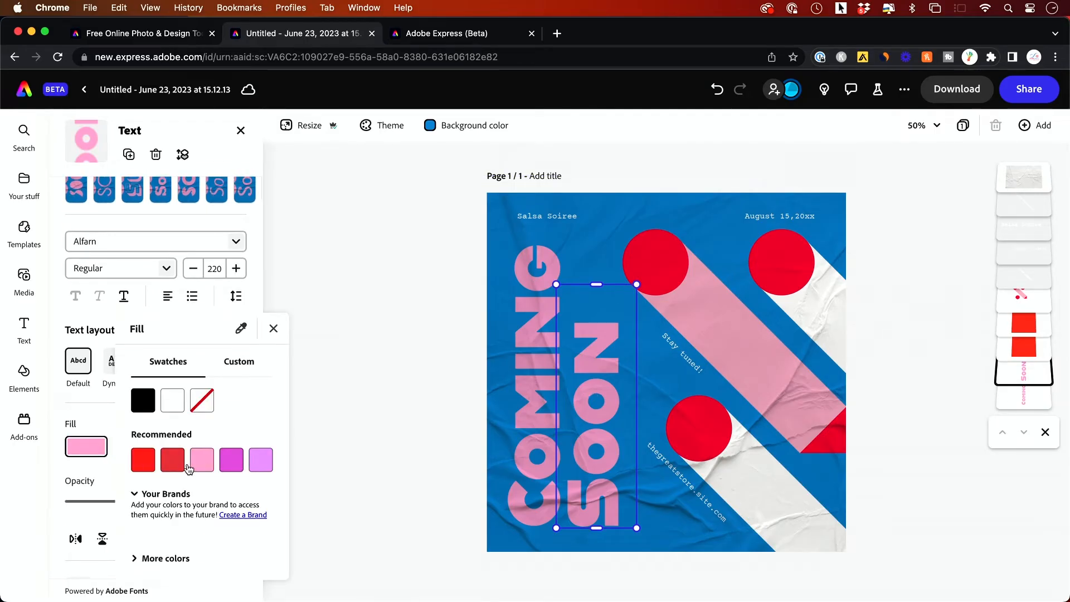
left_click(142, 400)
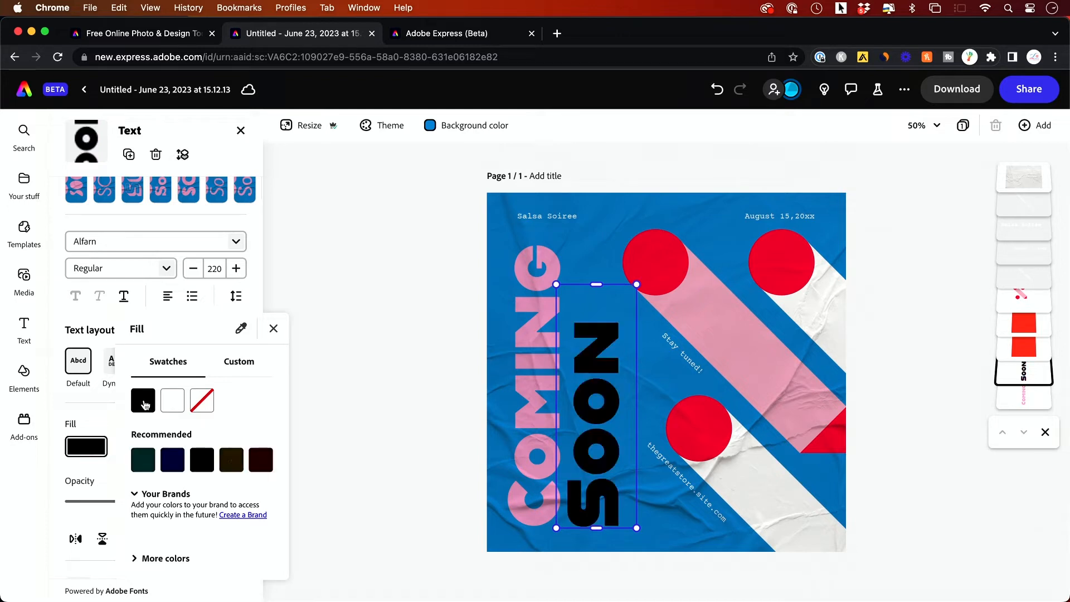
left_click(172, 400)
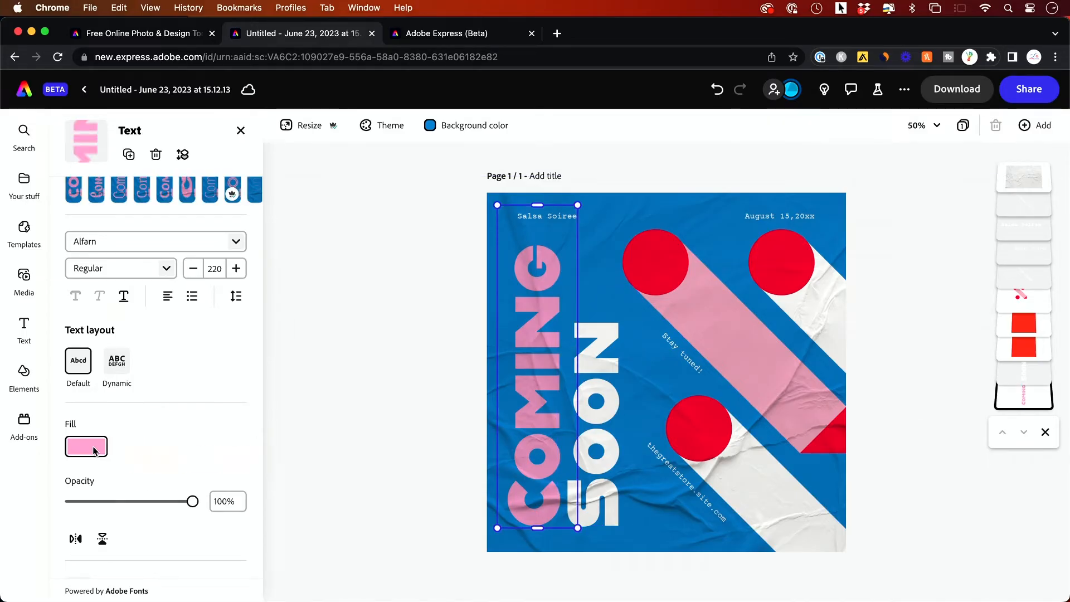
left_click(86, 446)
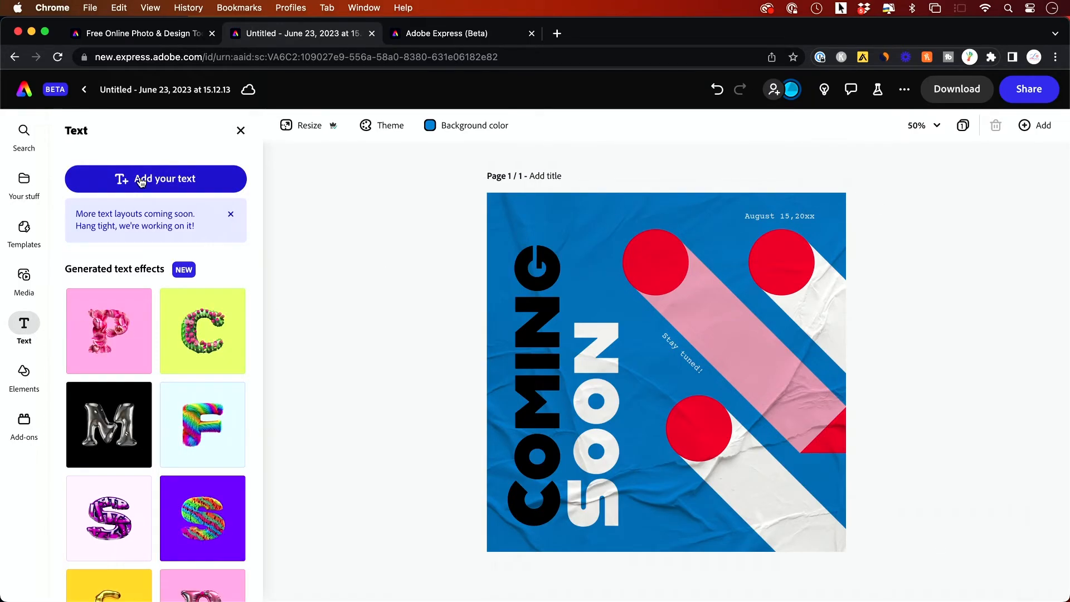
Step: Add bold 'skillleap.ai' text, moved and shrunk into the top-left corner
left_click(155, 178)
type("S")
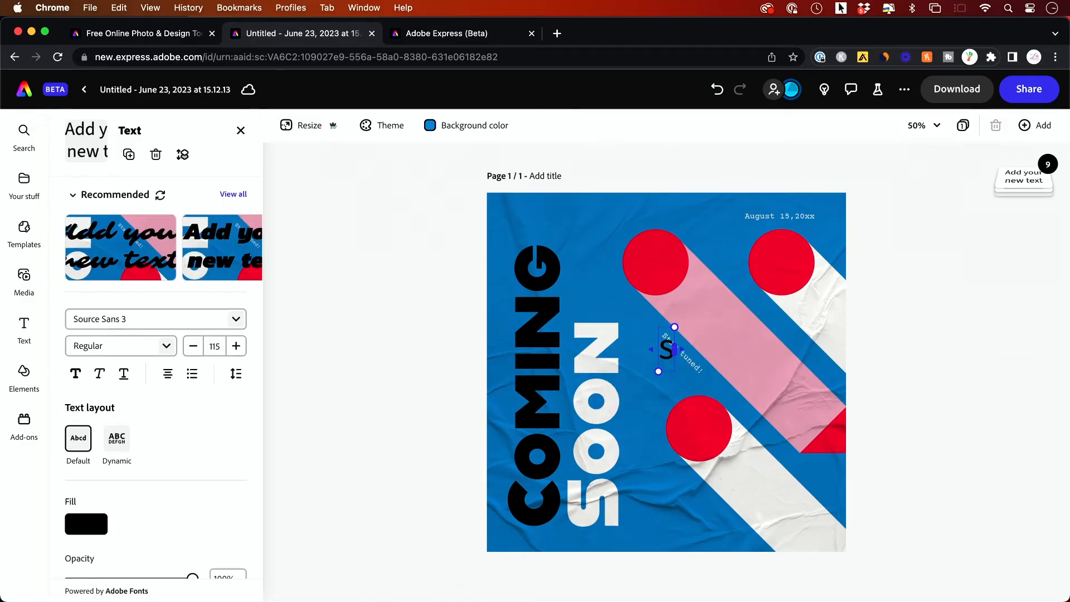
type("skillleap.ai")
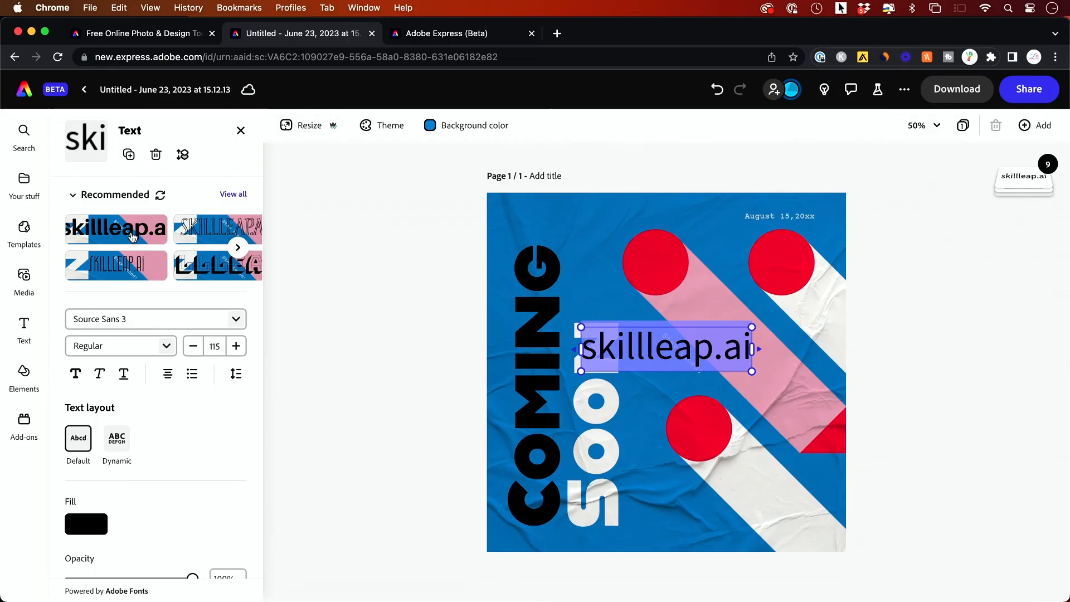
left_click(116, 228)
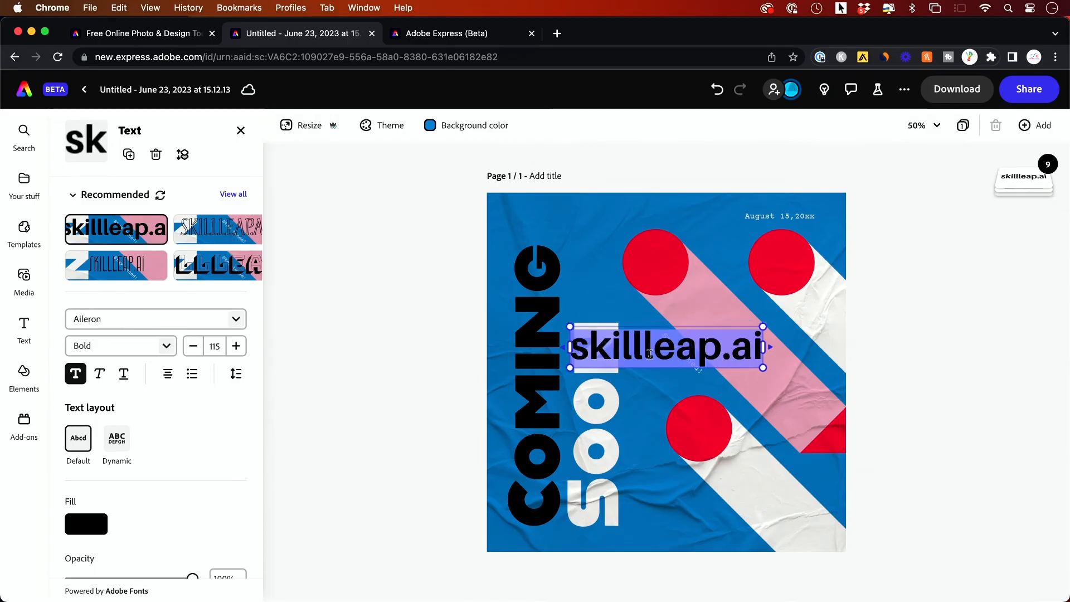
mouse_move(627, 391)
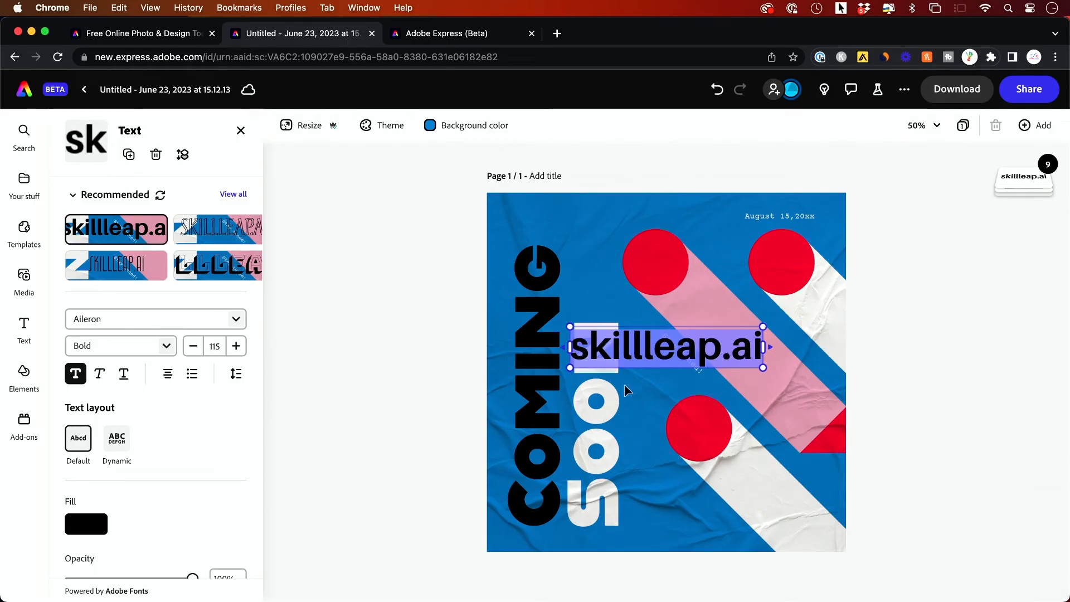
left_click_drag(665, 346, 584, 215)
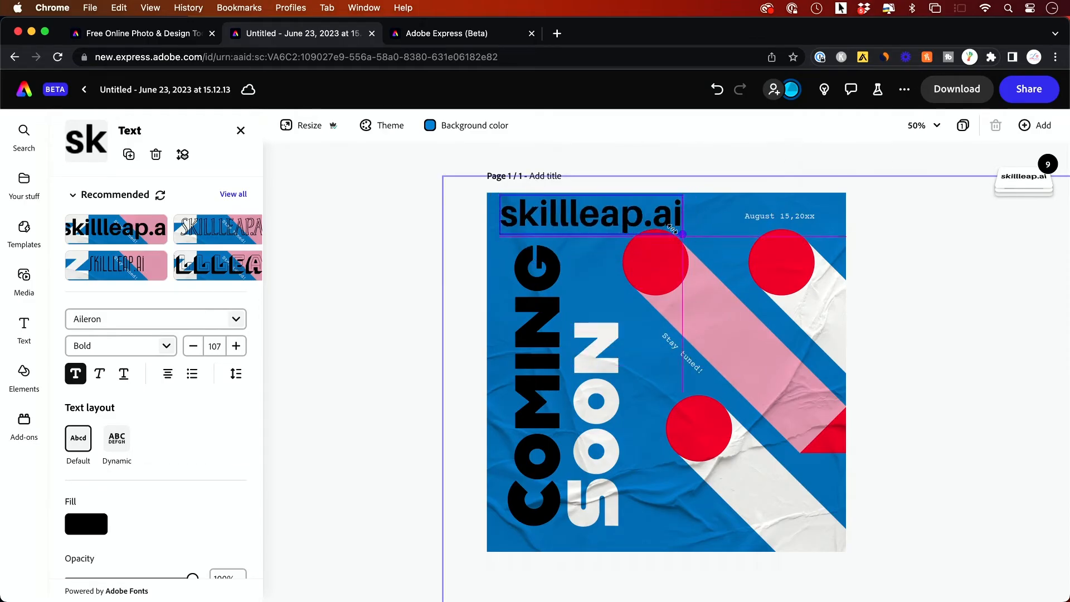
left_click_drag(682, 234, 645, 222)
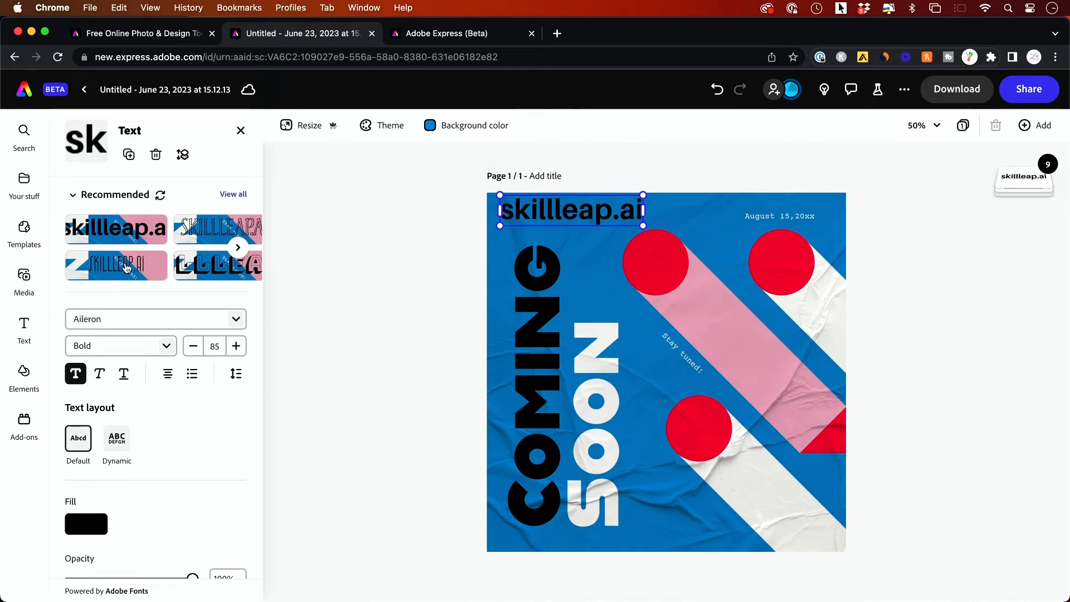
Step: Try shaded and thin outlined styles on the brand text and browse all styles
left_click(217, 267)
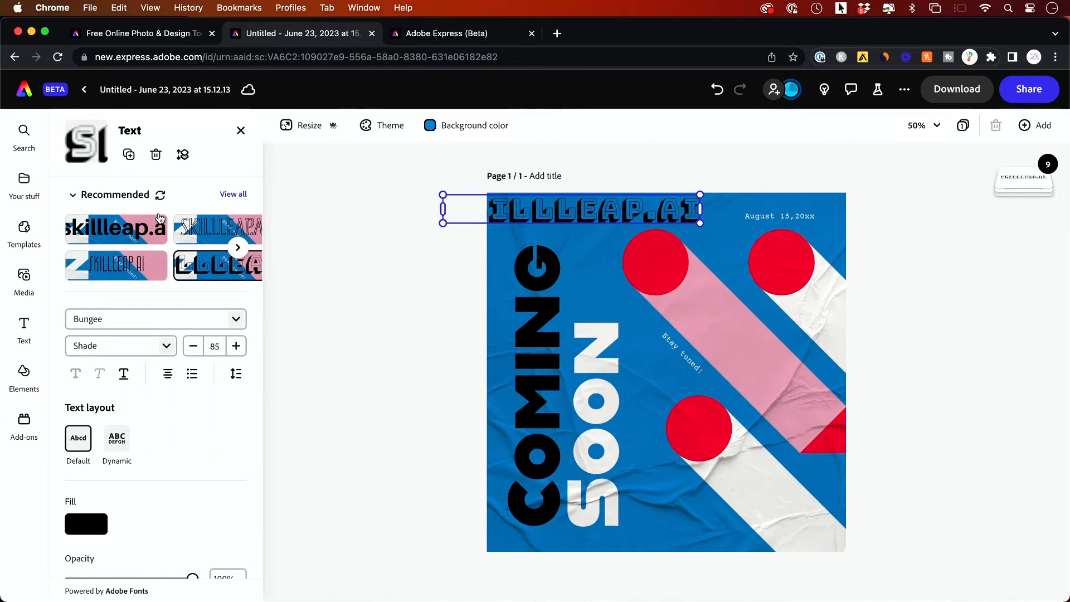
left_click(218, 227)
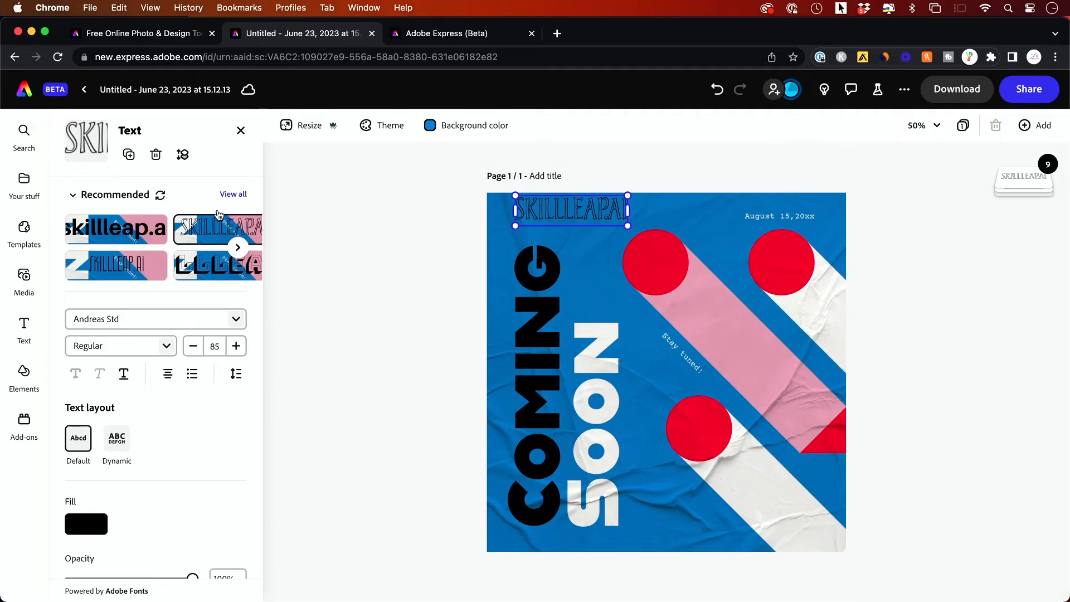
left_click(233, 194)
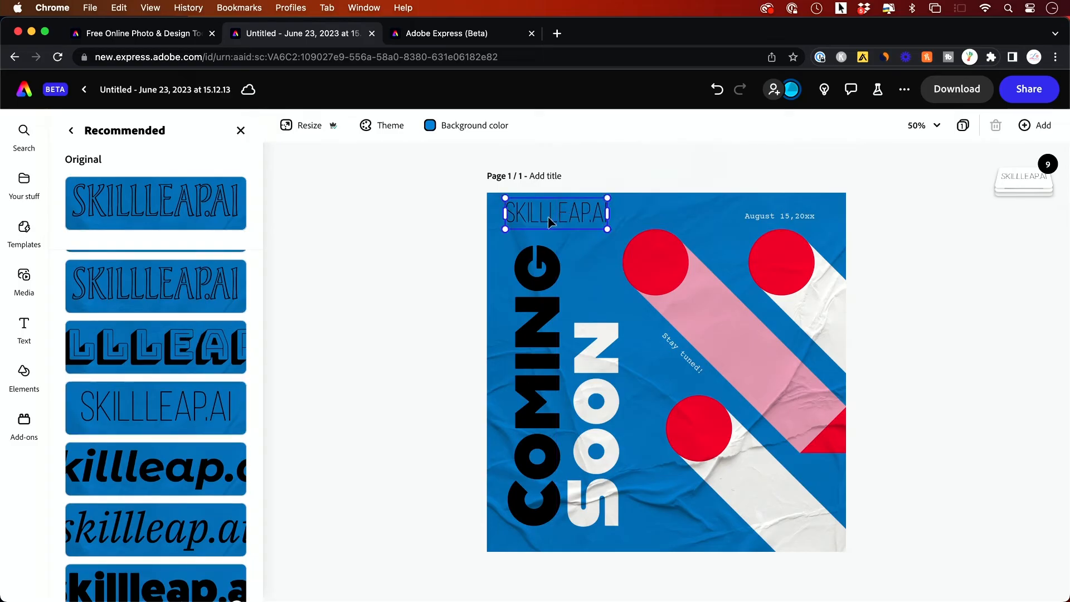
double_click(554, 213)
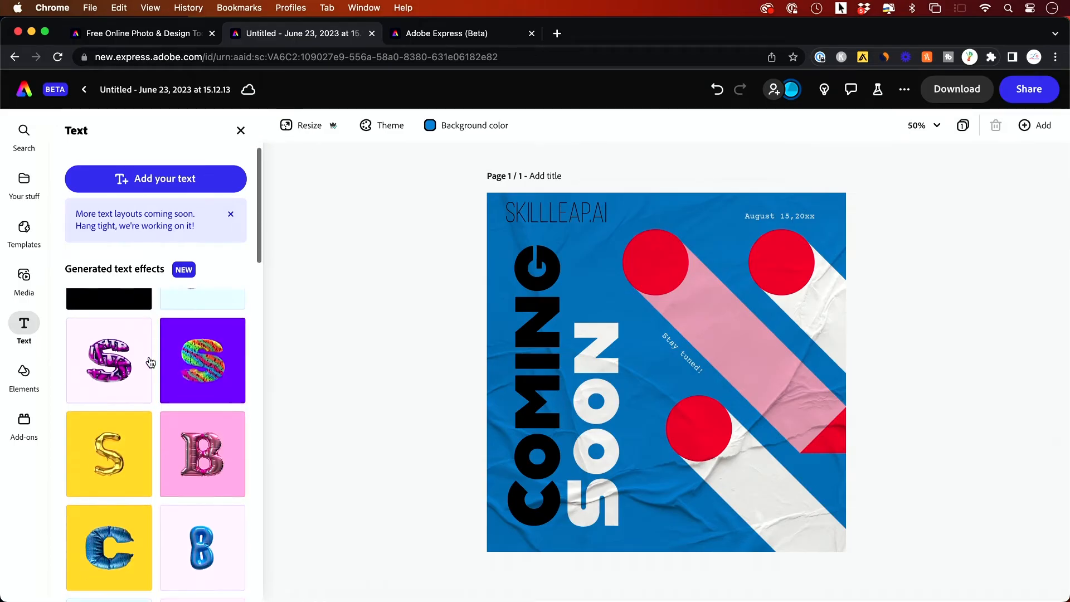
Step: Add a new text box and generate a 'metalic' text effect for it
scroll("down", 3)
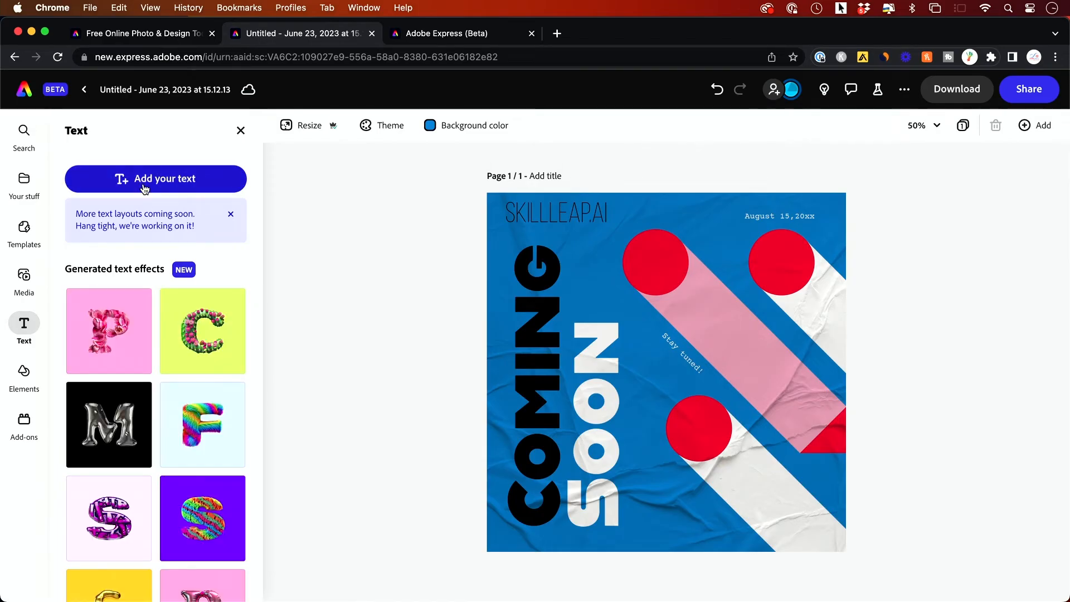
left_click(155, 178)
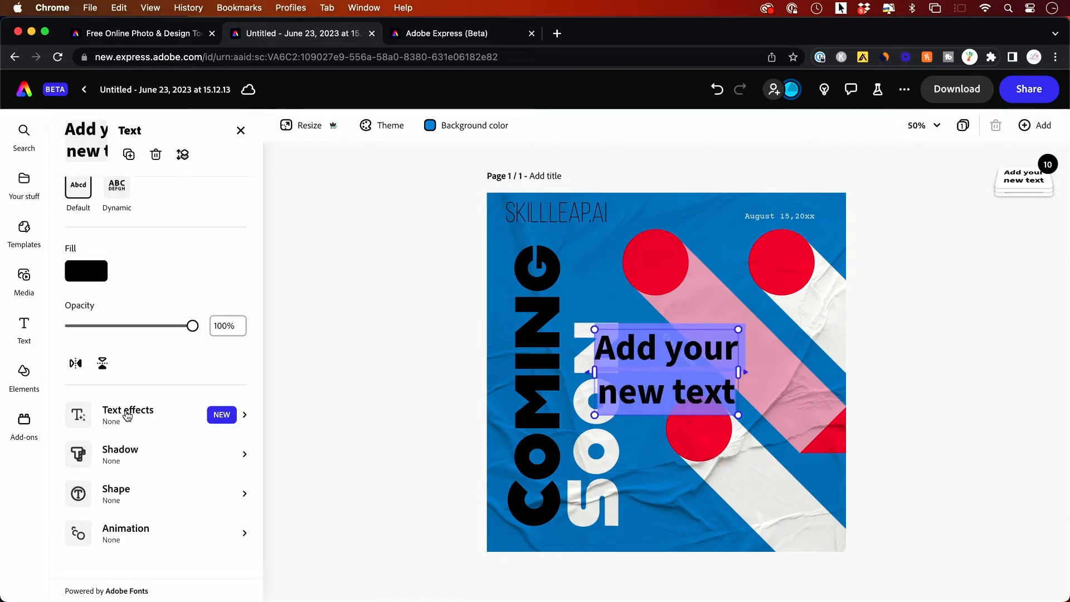
left_click(127, 411)
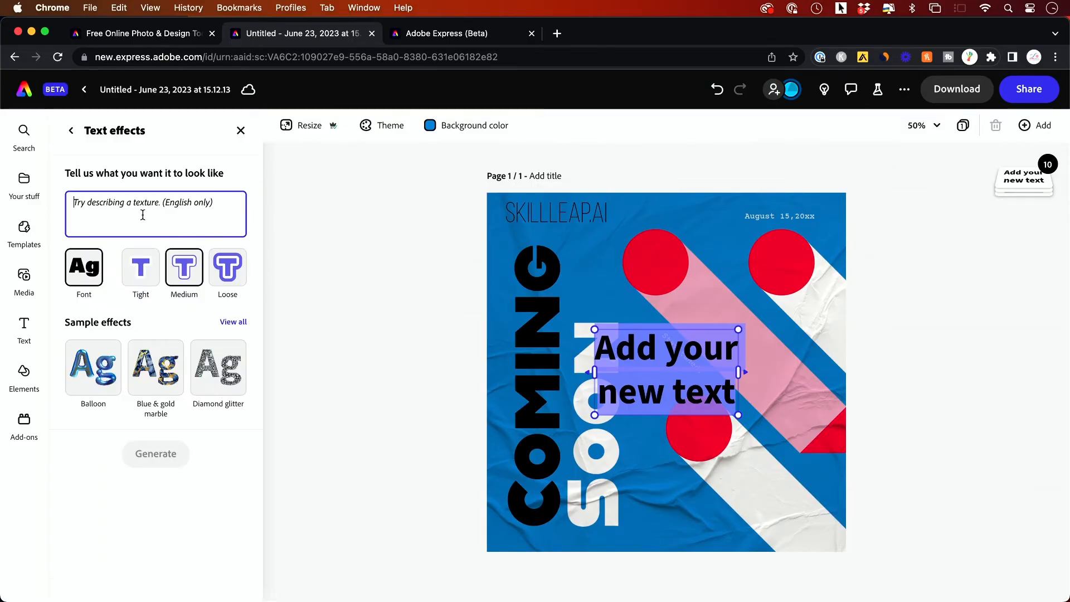
type("metalic")
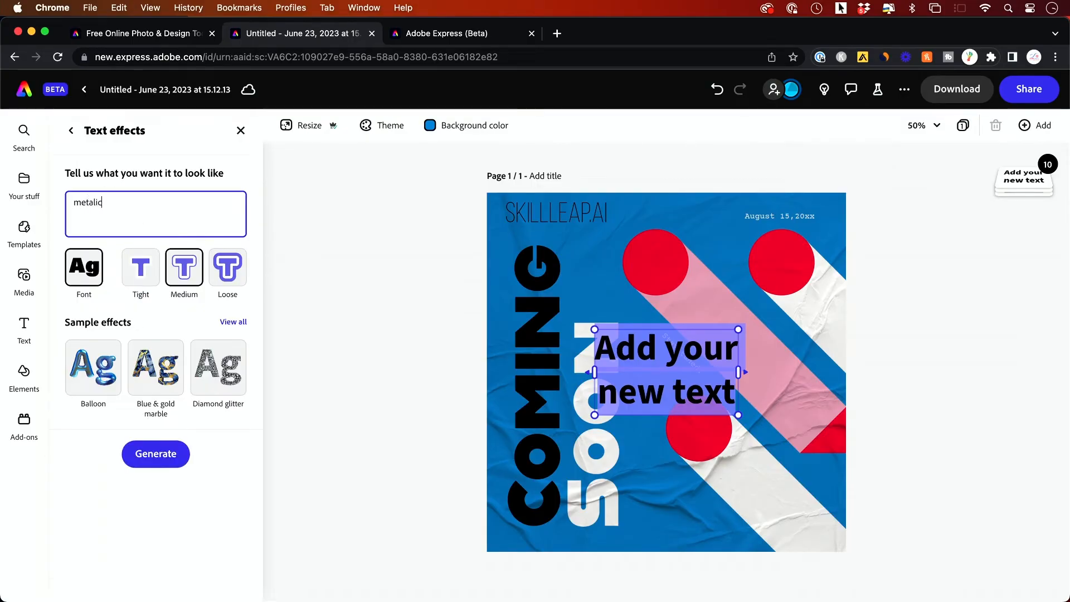
left_click(154, 453)
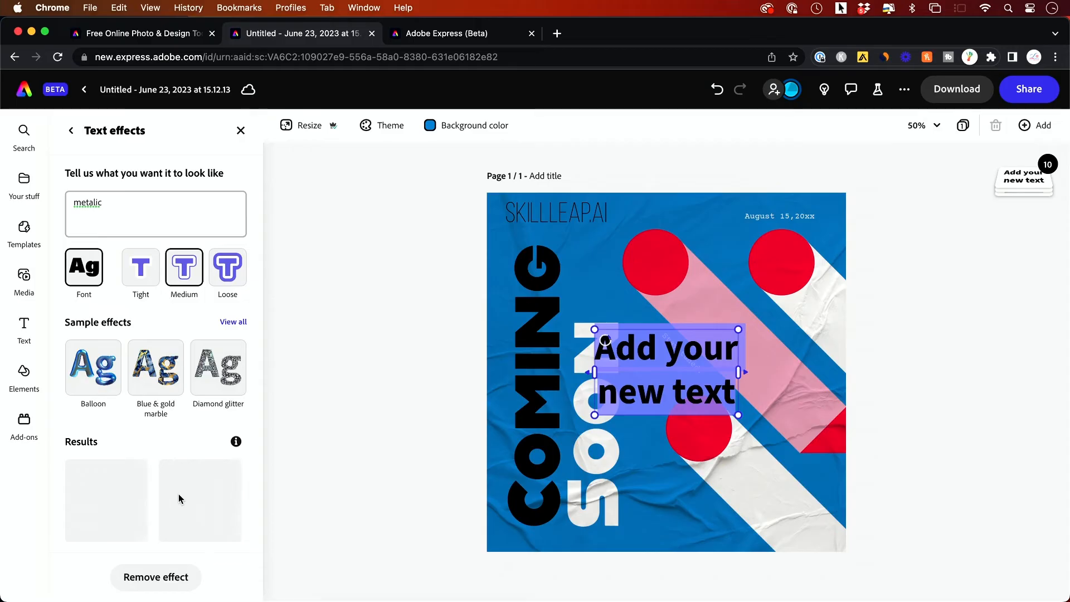
scroll("down", 3)
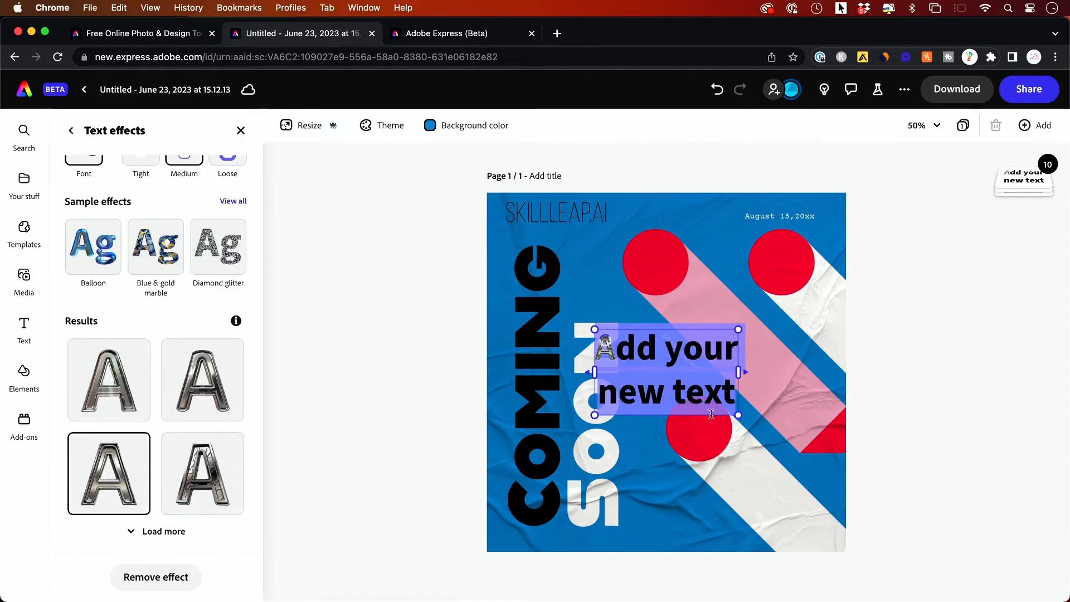
type("metalic")
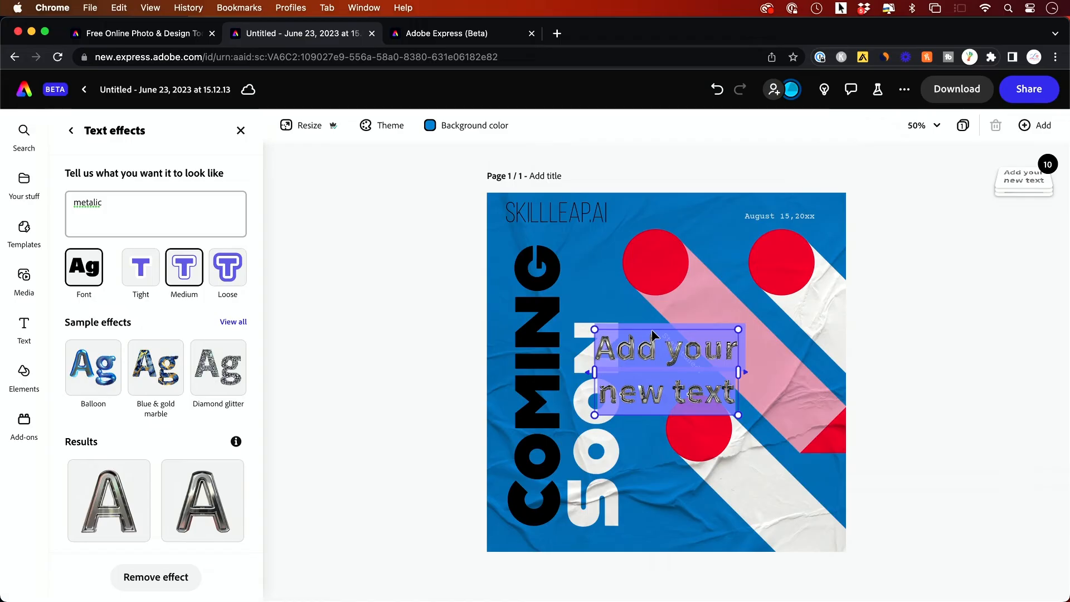
left_click(24, 276)
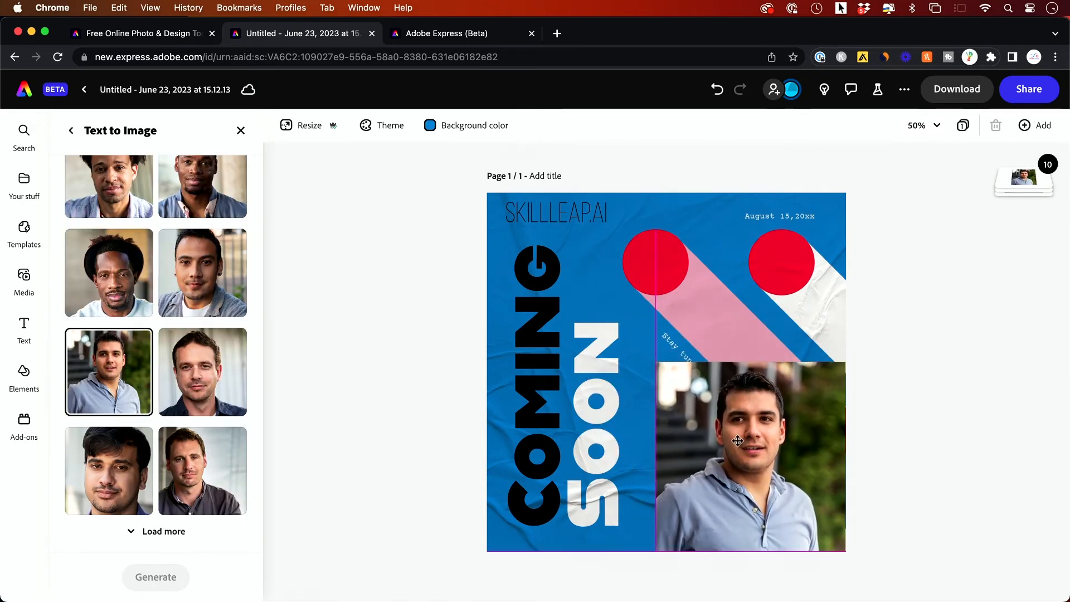
Step: Select the placed portrait photo and open the media library
left_click(749, 456)
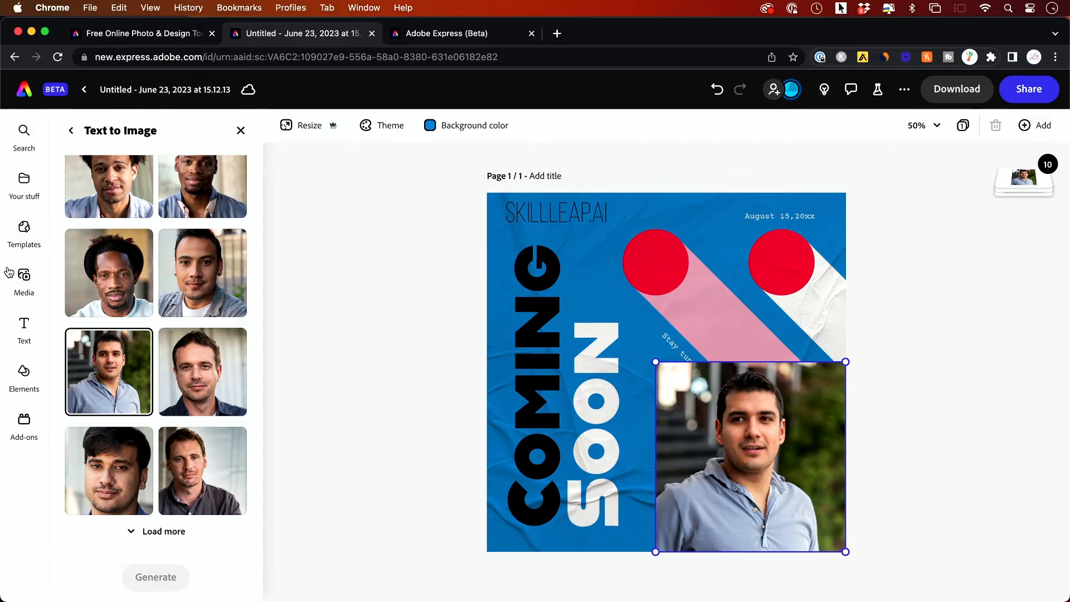
left_click(24, 279)
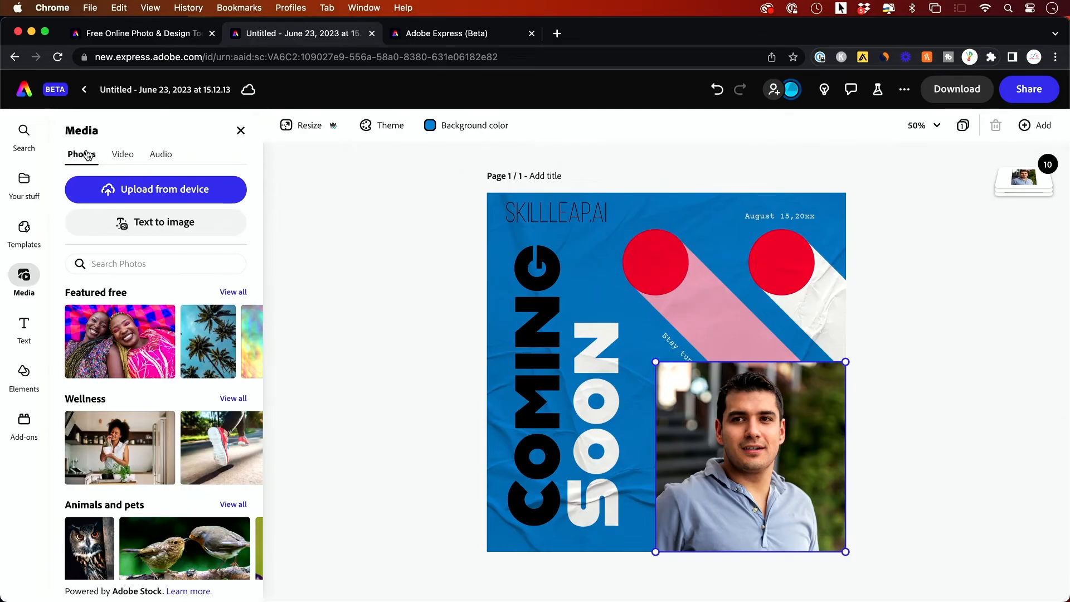
mouse_move(717, 425)
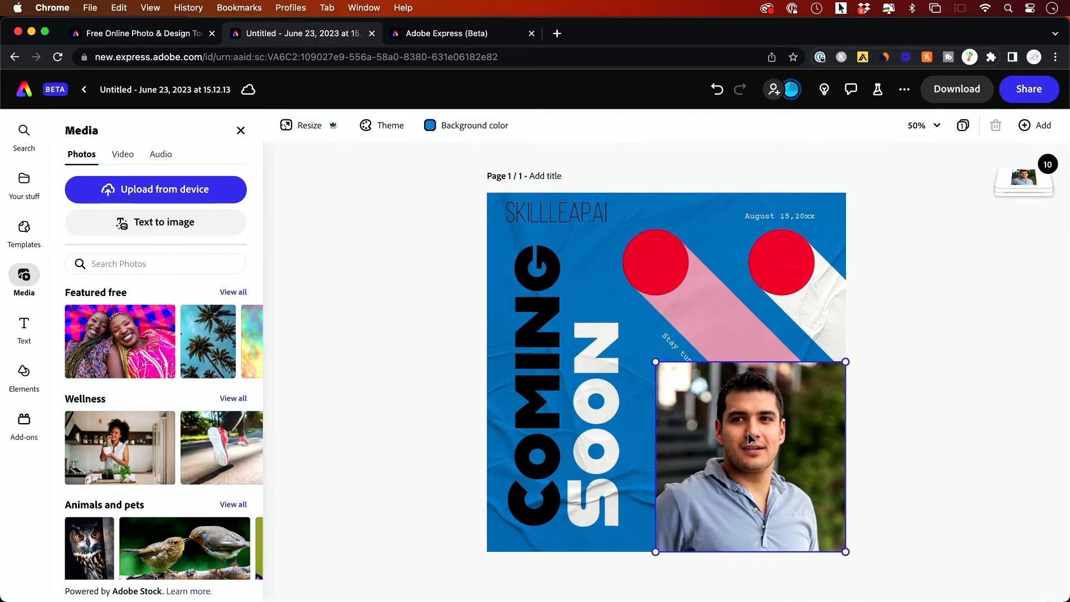
Step: Remove the portrait's background, enlarge it, and place it at the bottom right
left_click(155, 221)
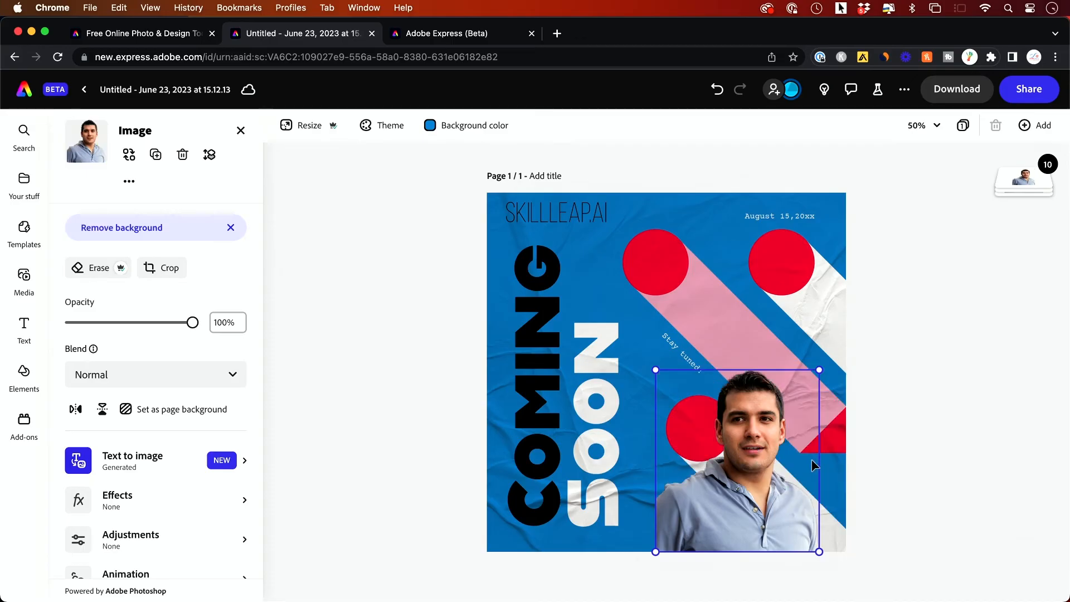
left_click(24, 279)
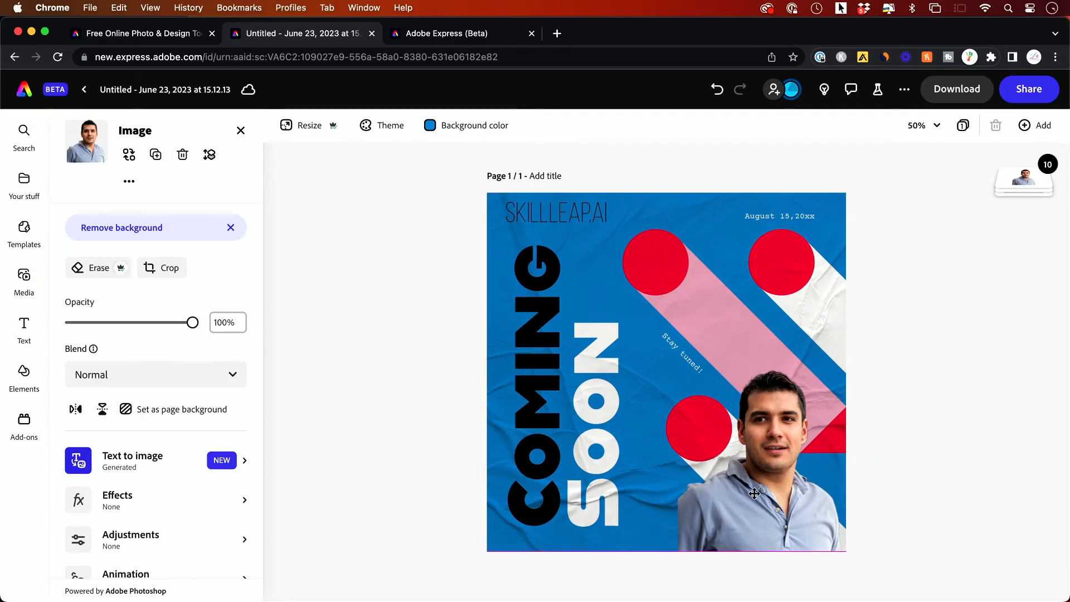
left_click(754, 461)
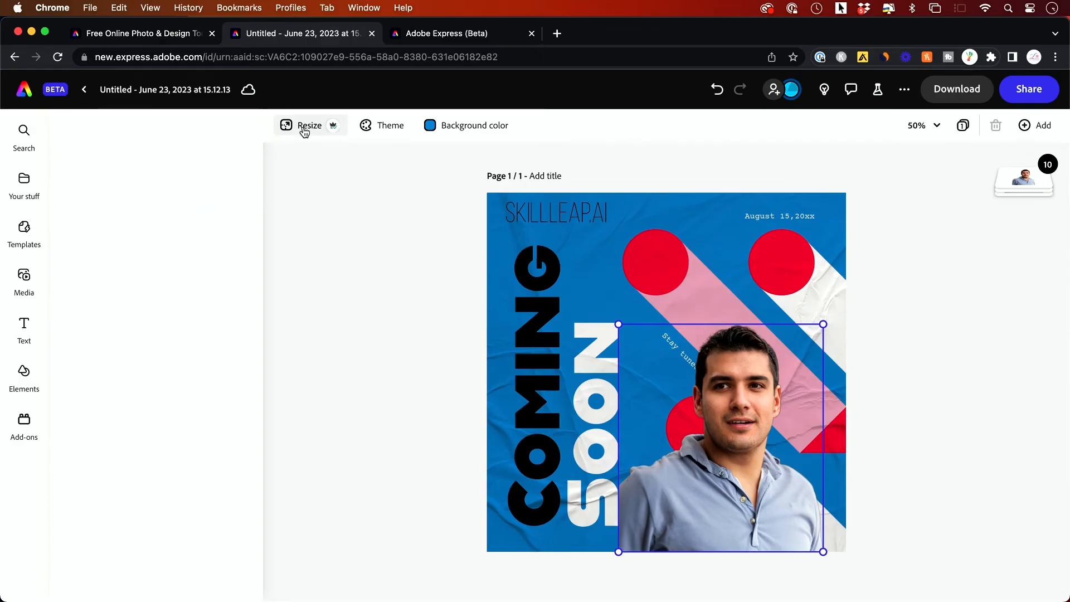
Step: Resize the square post to the Flyer (8.5 x 11 in) format, then select the SKILLLEAP.AI logo text
left_click(308, 124)
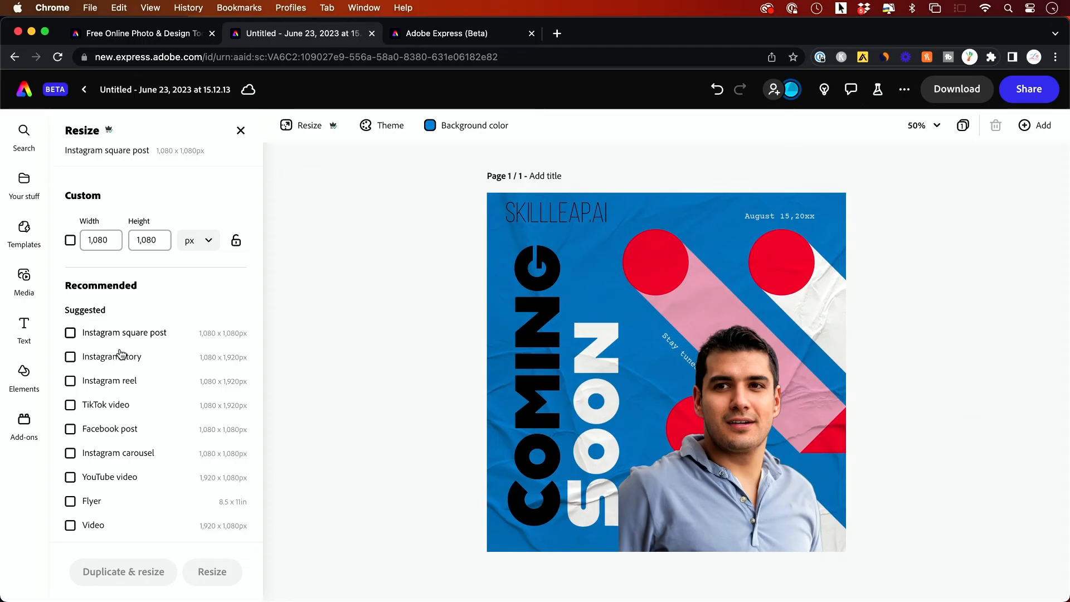
mouse_move(162, 370)
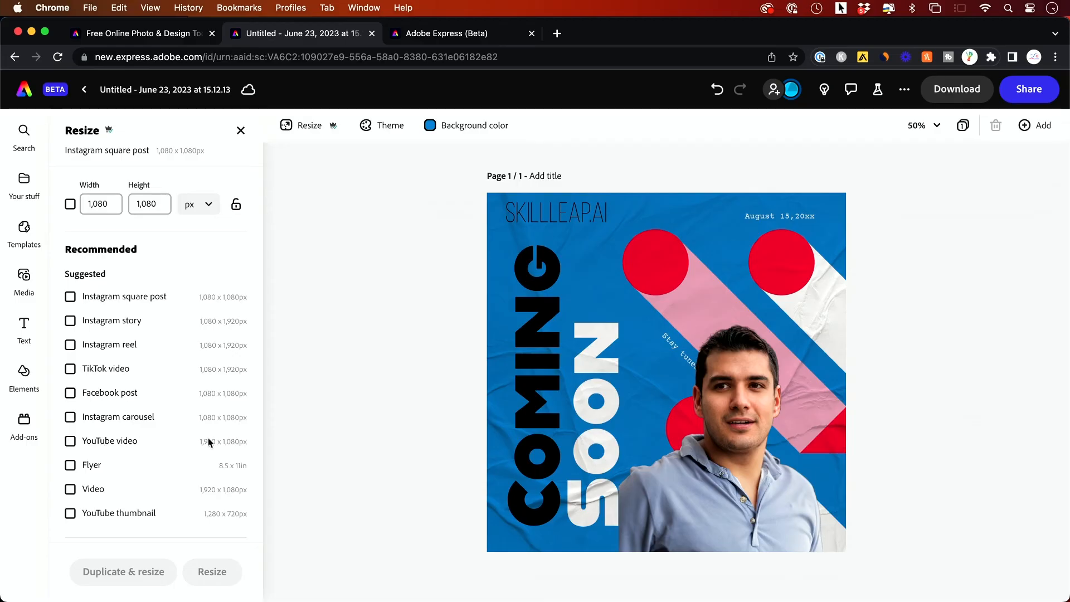
scroll("down", 3)
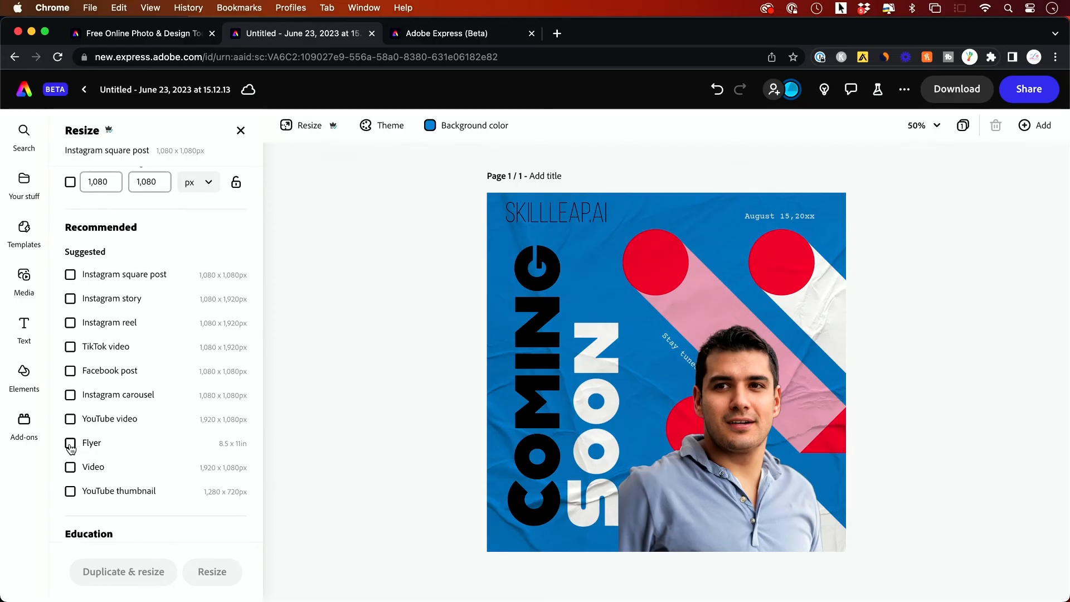
left_click(70, 443)
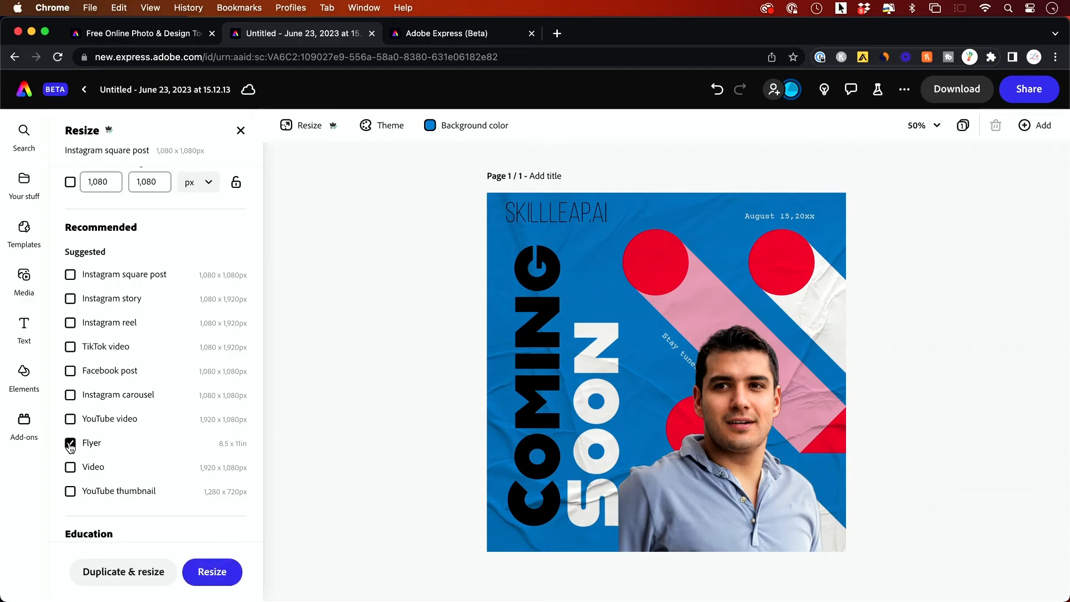
left_click(69, 442)
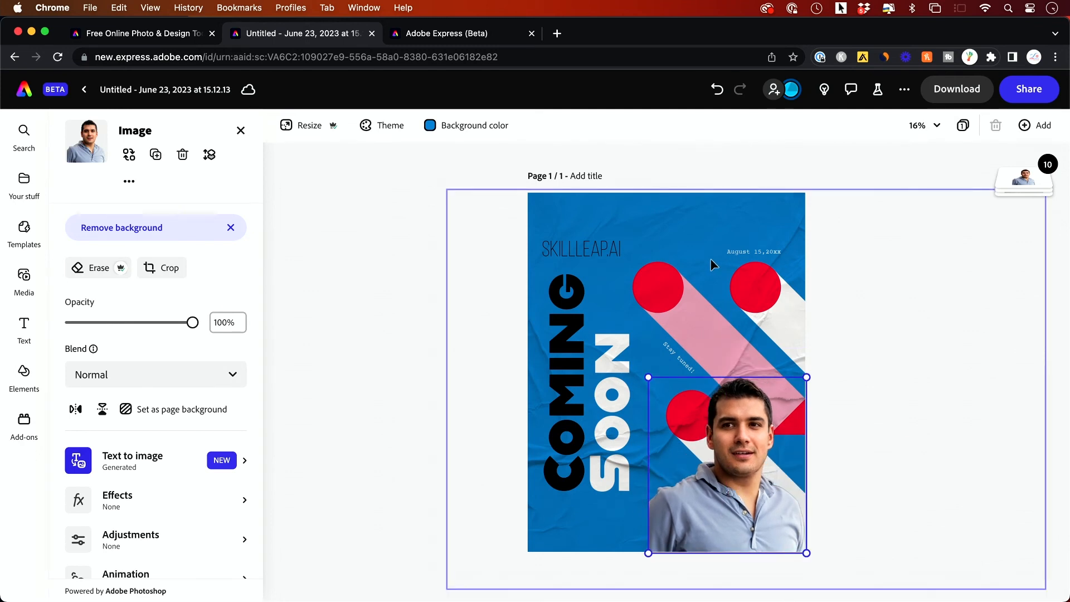
left_click(580, 224)
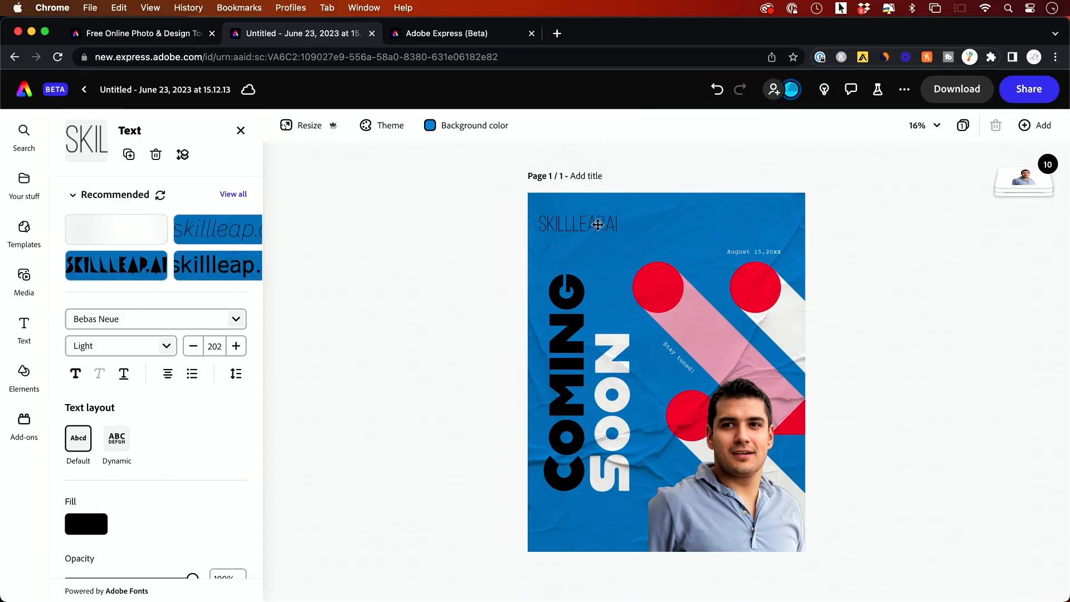
Step: Select the SKILLLEAP.AI logo text, view the Share options, then go to the Skill Leap AI site
left_click(578, 224)
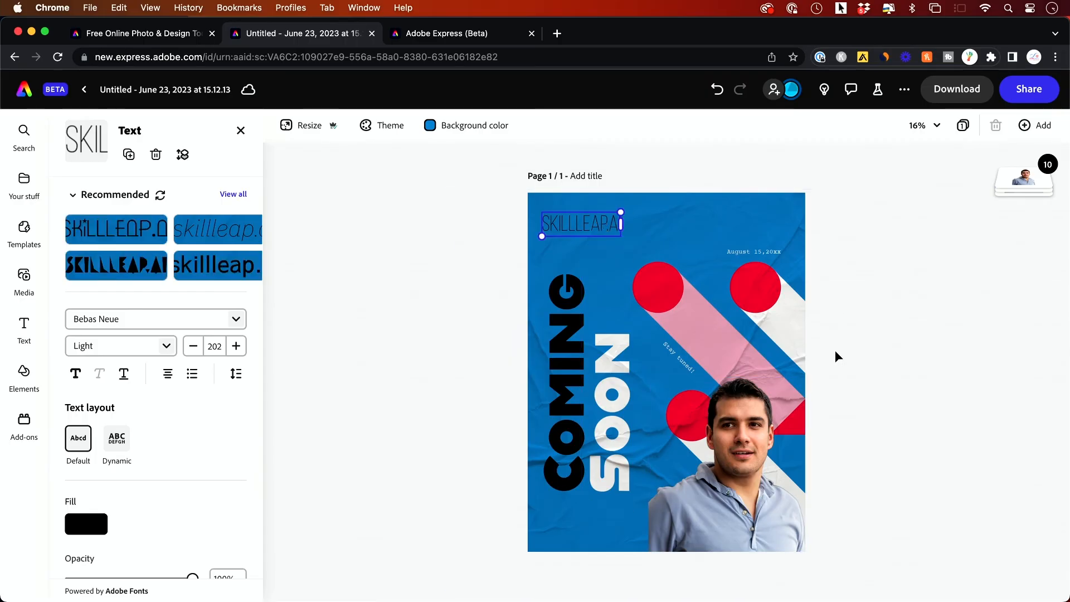
left_click(956, 89)
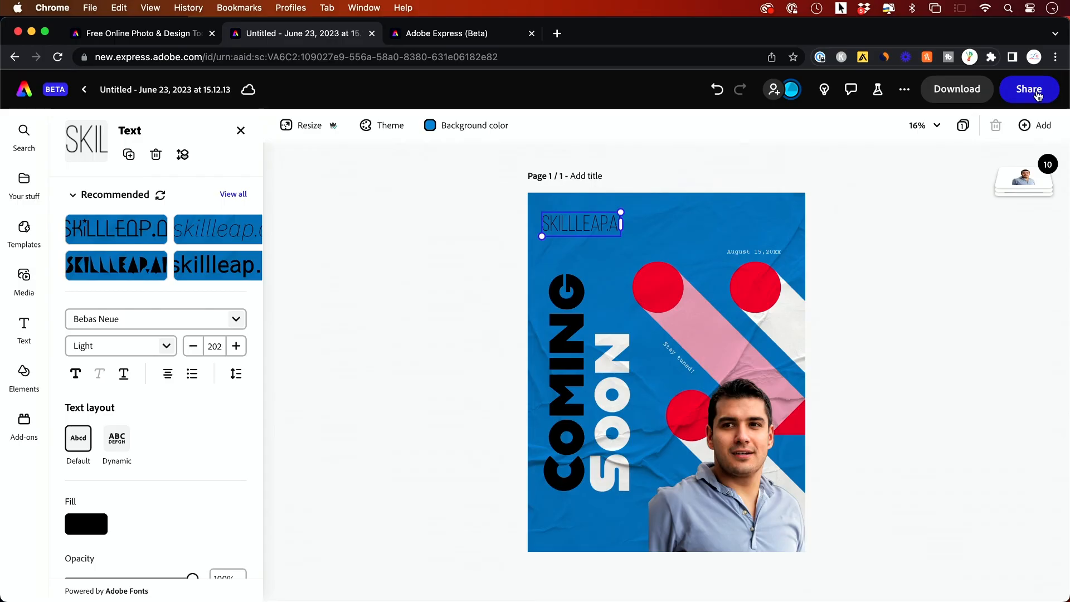
left_click(1028, 88)
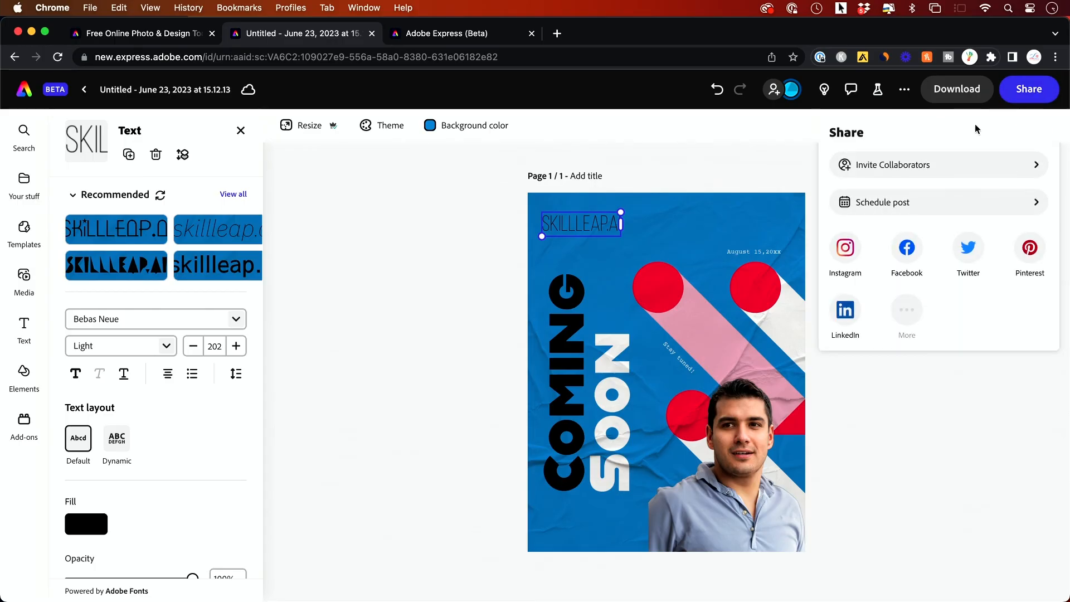
mouse_move(870, 179)
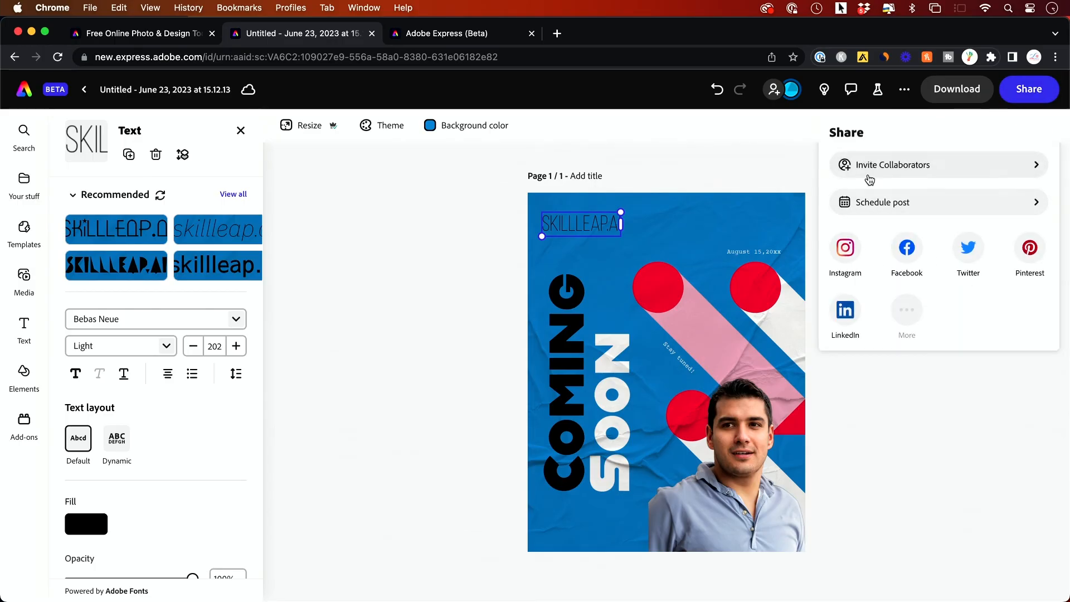
mouse_move(887, 170)
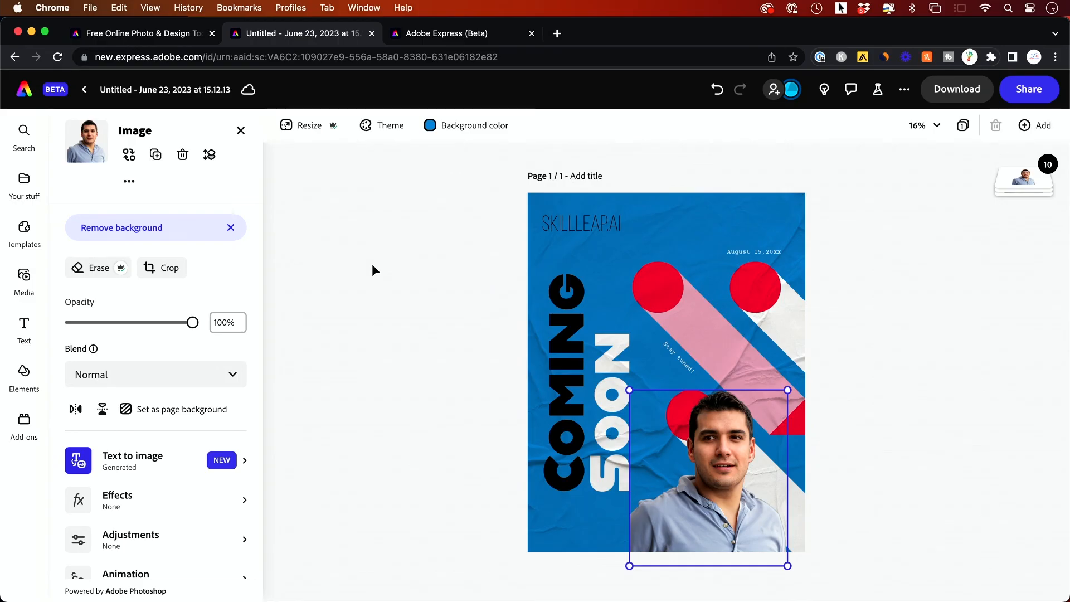
left_click(141, 33)
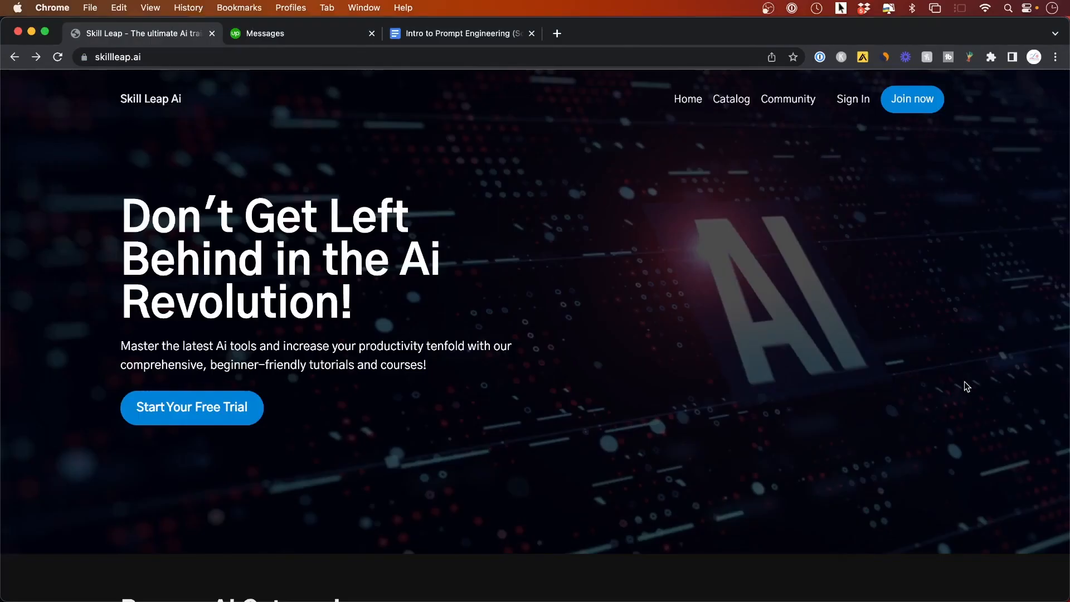
Step: Open the Skill Leap AI Catalog and browse its Complete AI Courses and other categories
left_click(730, 99)
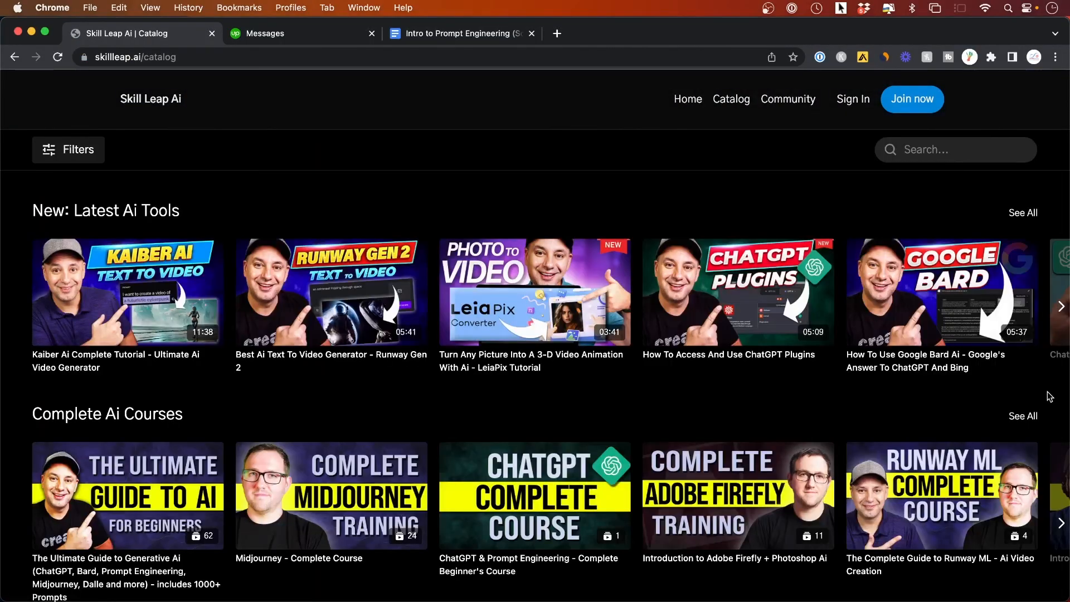
scroll("down", 3)
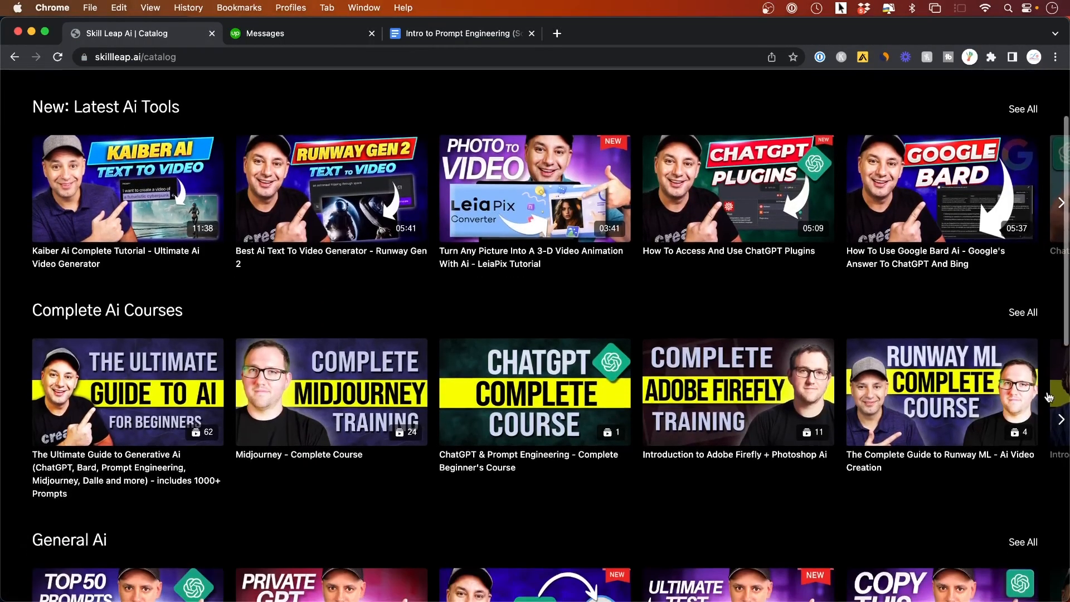
scroll("down", 3)
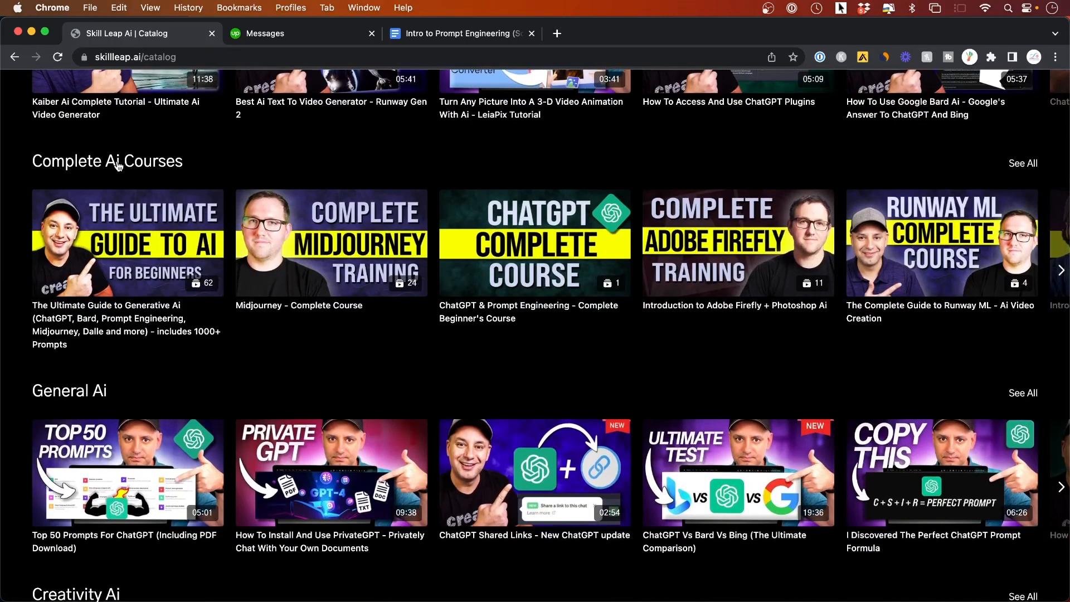
left_click(1023, 163)
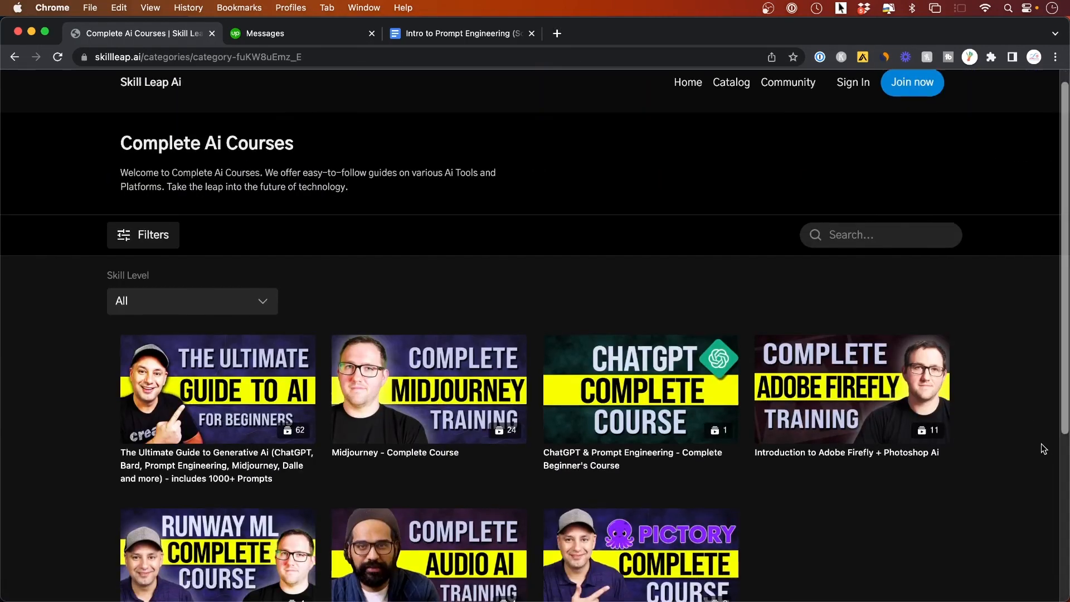
scroll("down", 3)
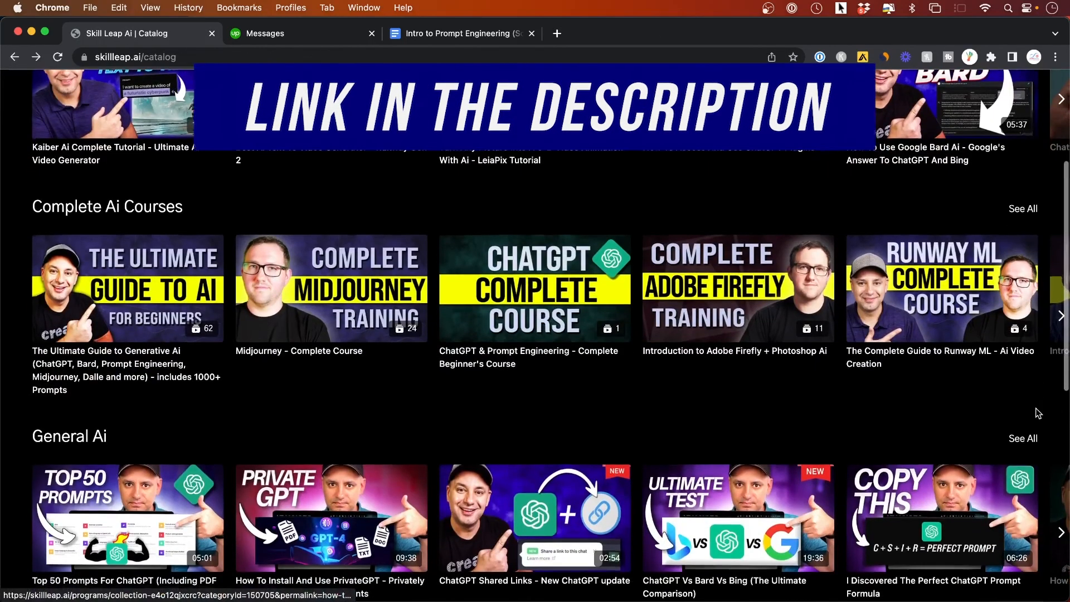
scroll("down", 3)
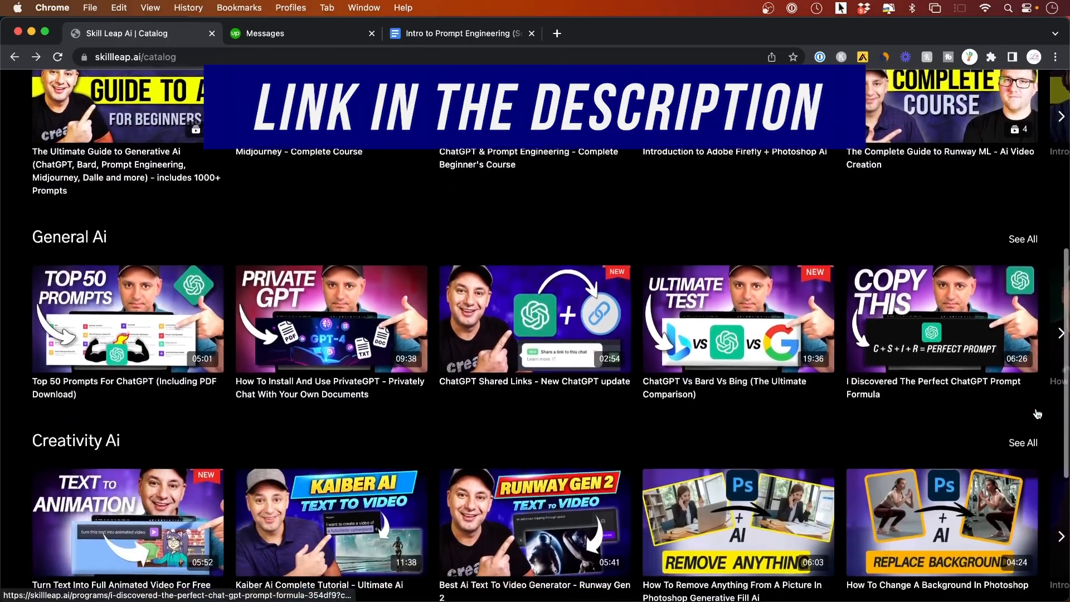
scroll("down", 3)
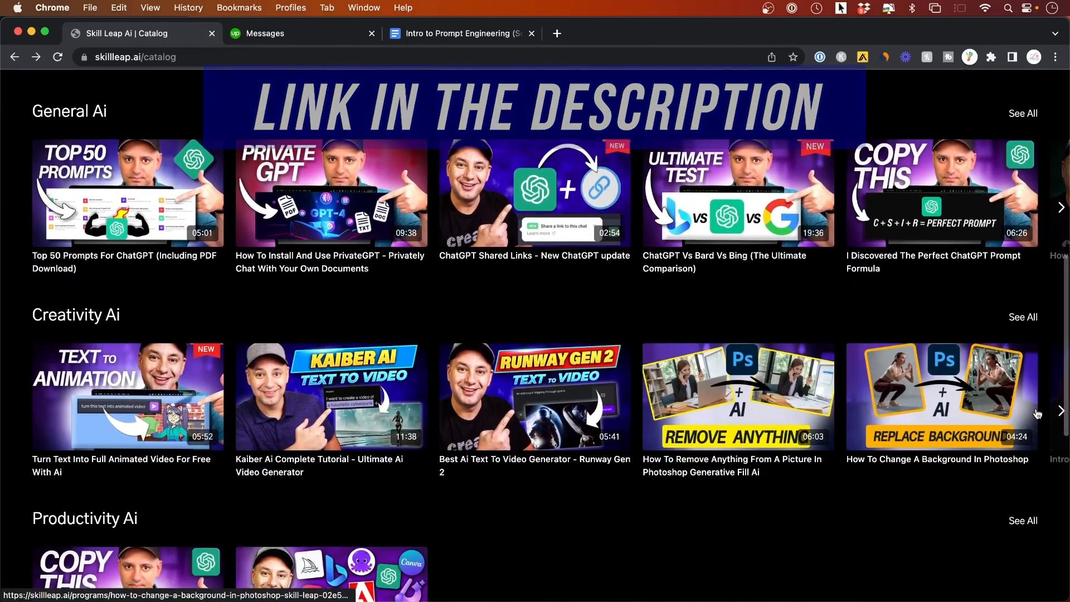